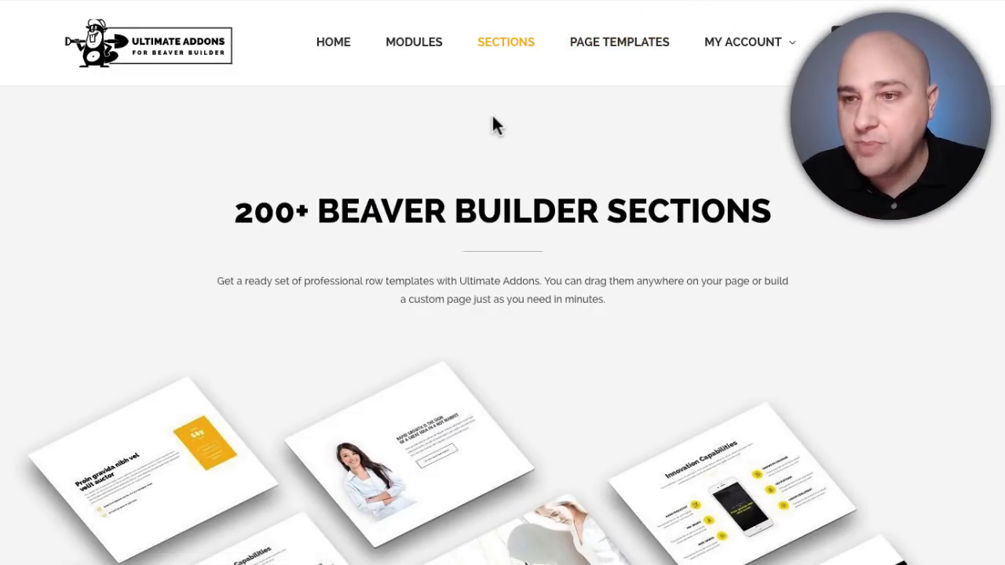
- Scroll down the WordPress admin to reveal the Elementor menu options
{"action": "scroll", "scroll_direction": "down", "scroll_amount": 3}
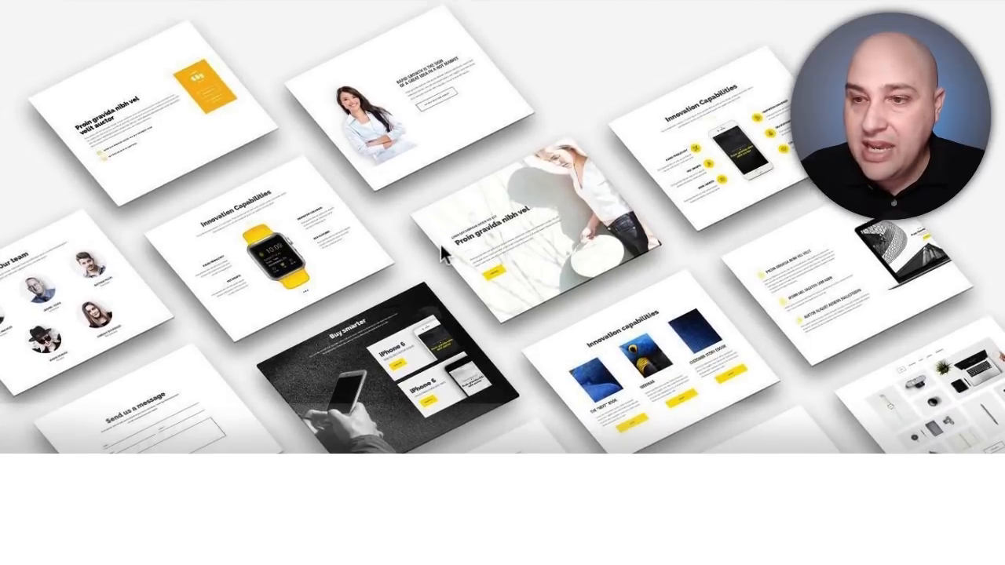
{"action": "scroll", "scroll_direction": "down", "scroll_amount": 3}
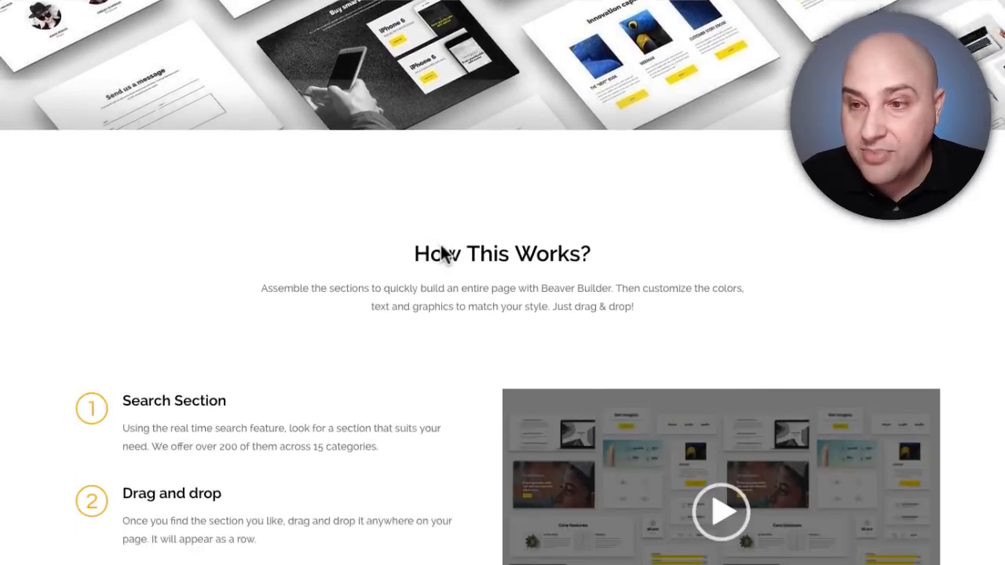
{"action": "scroll", "scroll_direction": "down", "scroll_amount": 3}
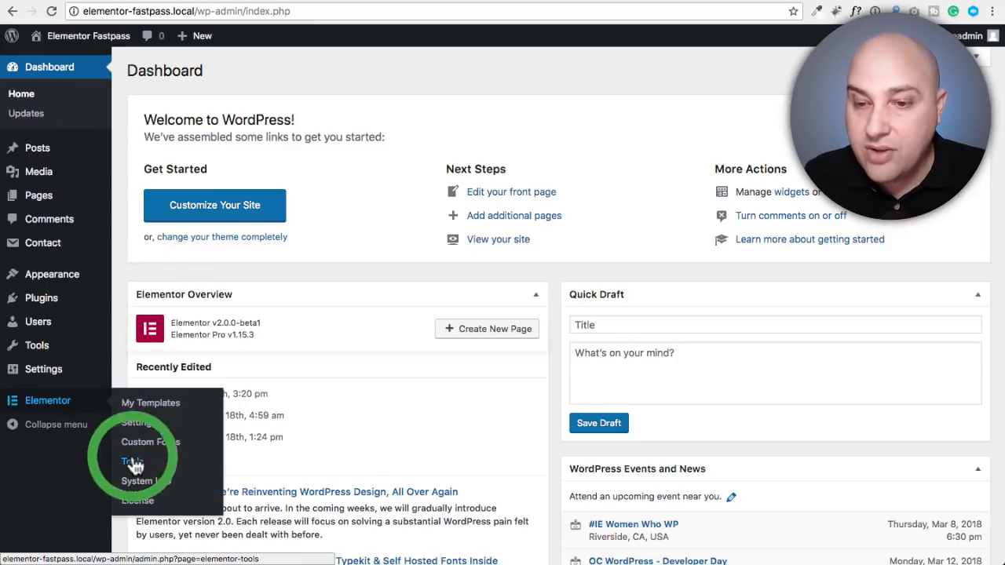
- In Elementor Tools > Version Control, set Beta Tester to Enable
{"action": "left_click", "coordinate": [132, 462]}
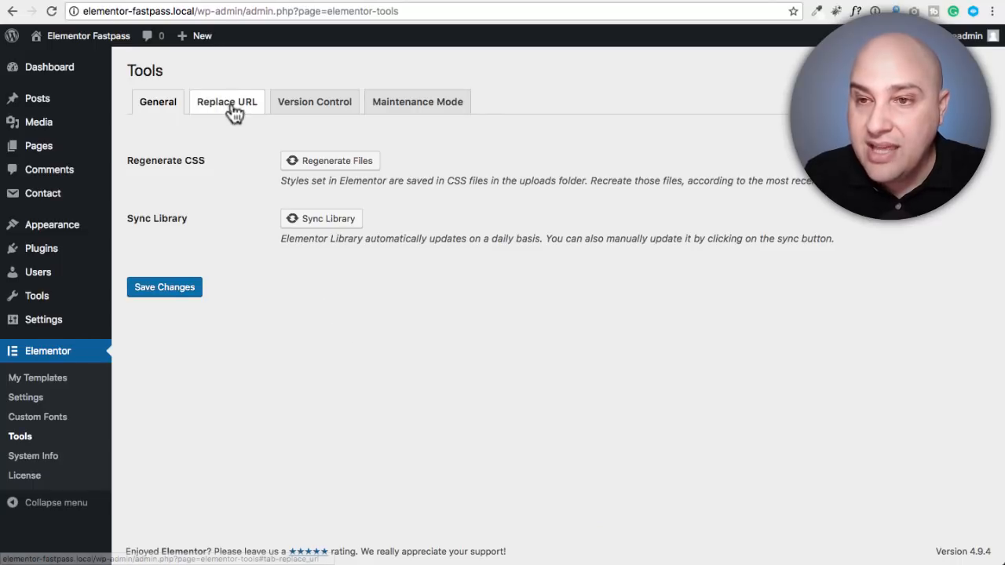
{"action": "left_click", "coordinate": [314, 100]}
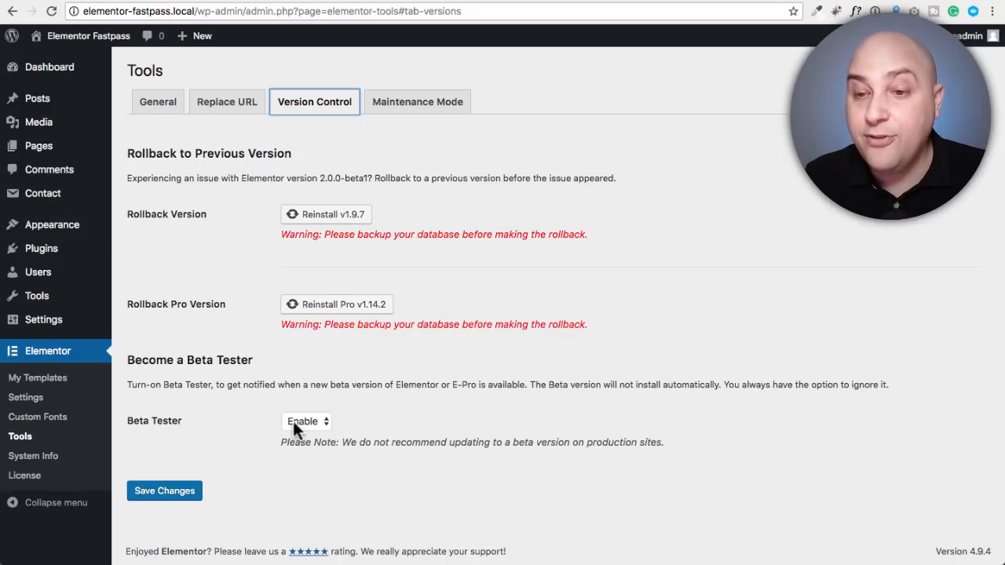
{"action": "left_click", "coordinate": [306, 421]}
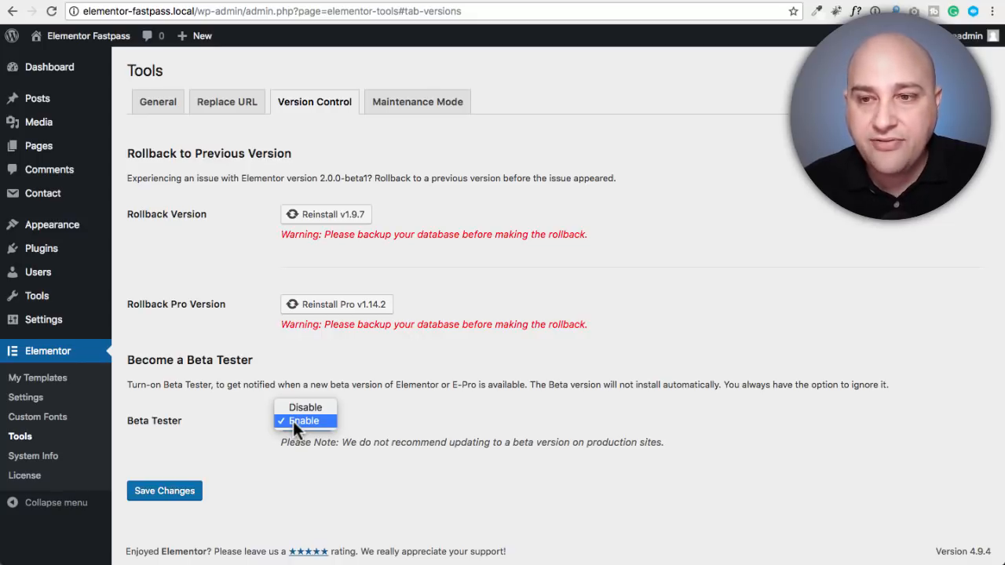
{"action": "left_click", "coordinate": [305, 421]}
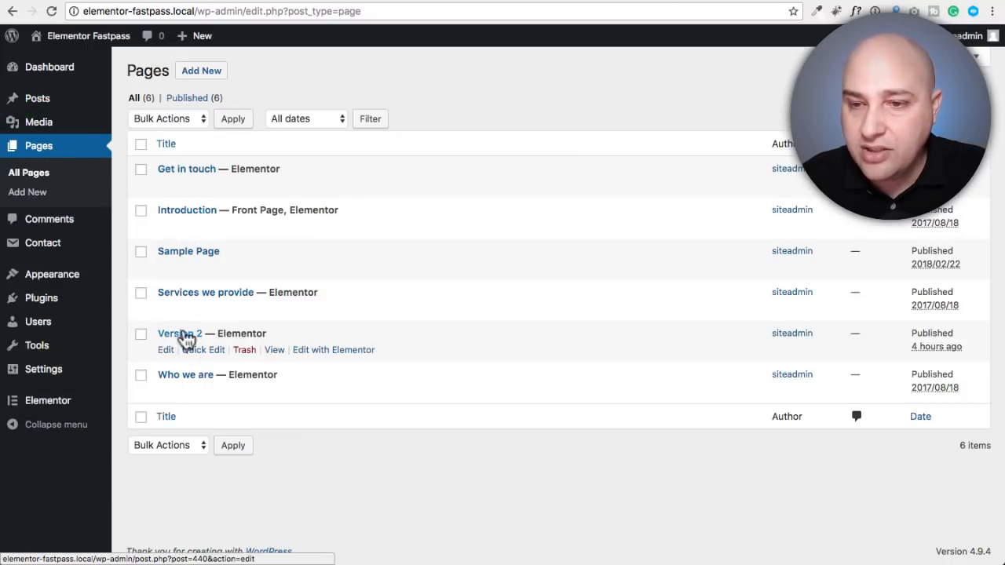
{"action": "mouse_move", "coordinate": [333, 349]}
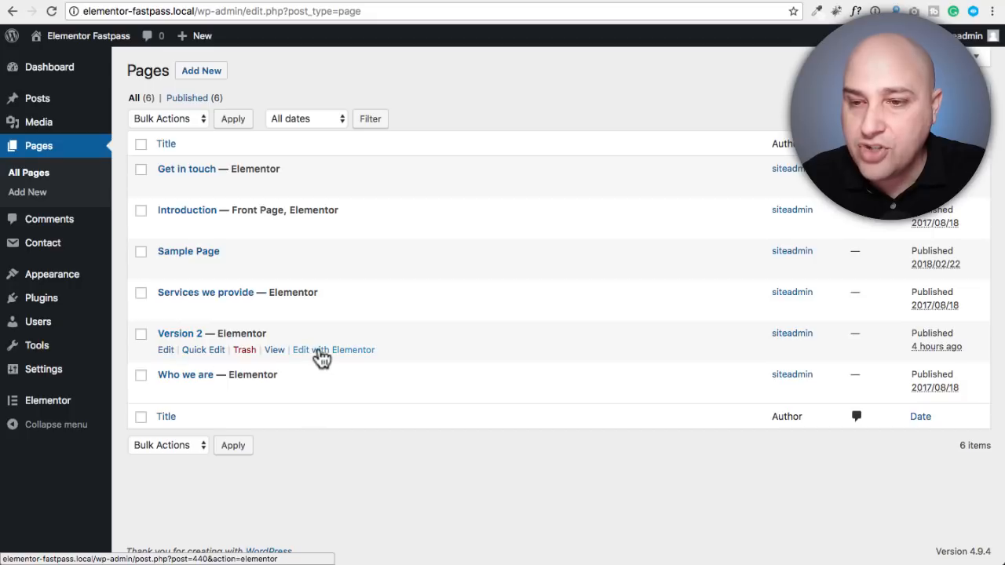
- Edit the Version 2 page with Elementor and bring up its template library
{"action": "left_click", "coordinate": [333, 349]}
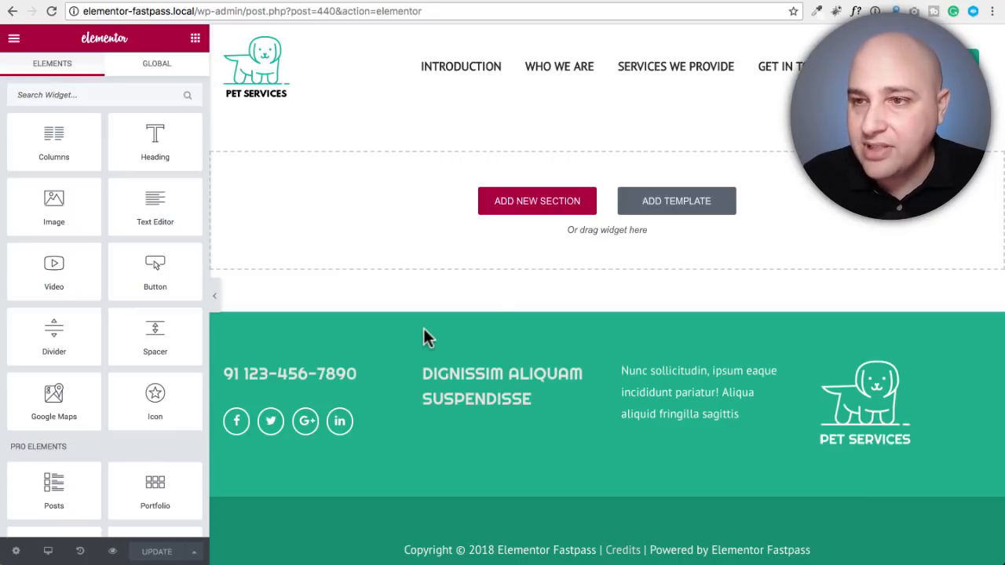
{"action": "left_click", "coordinate": [675, 201]}
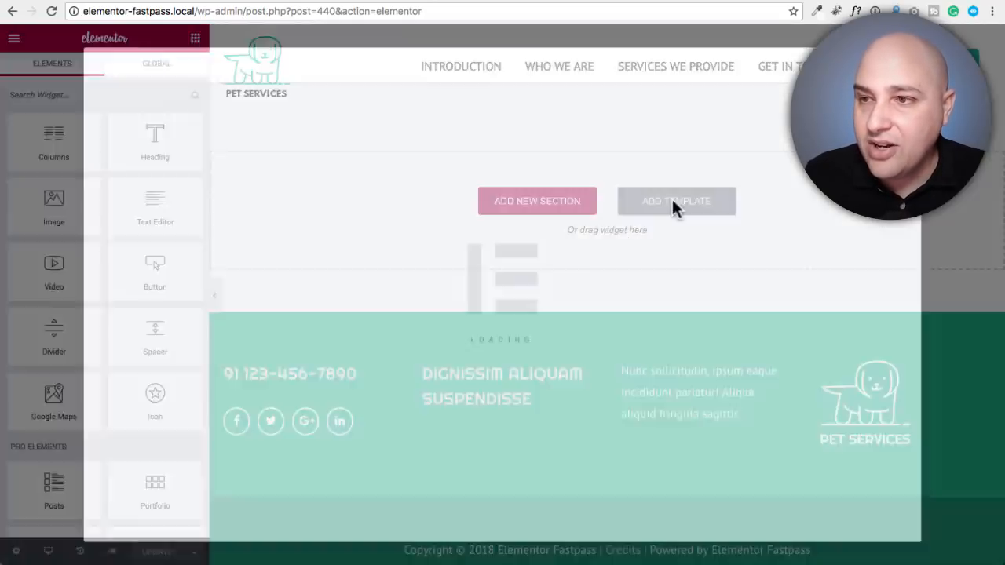
{"action": "left_click", "coordinate": [675, 201]}
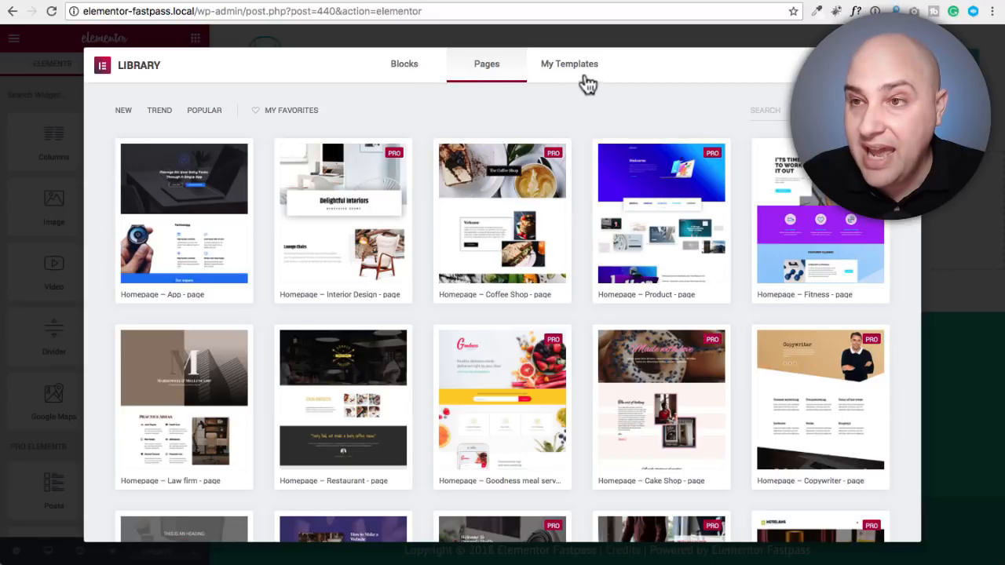
{"action": "mouse_move", "coordinate": [416, 120]}
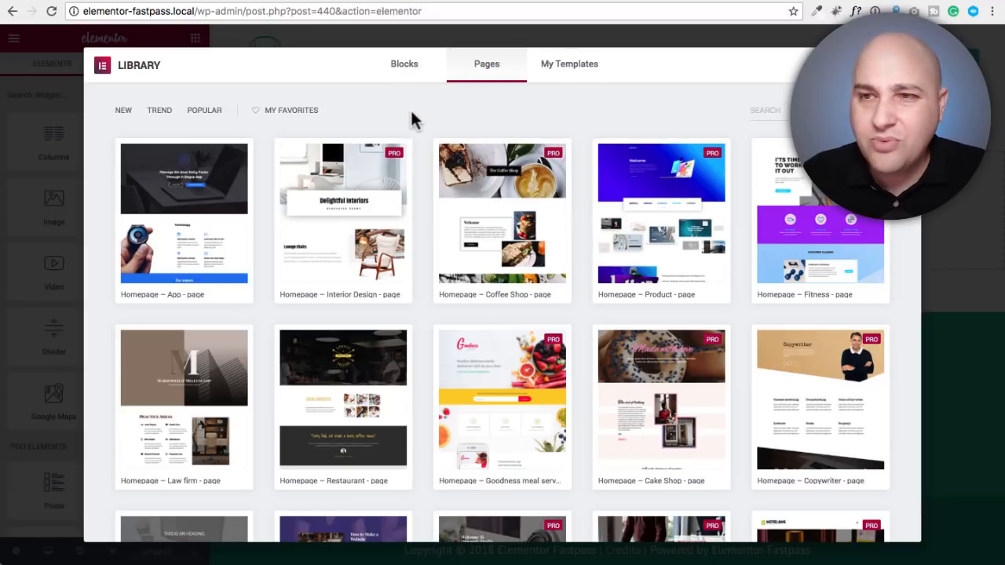
- Look through the page templates, then switch the library to Blocks
{"action": "scroll", "scroll_direction": "down", "scroll_amount": 3}
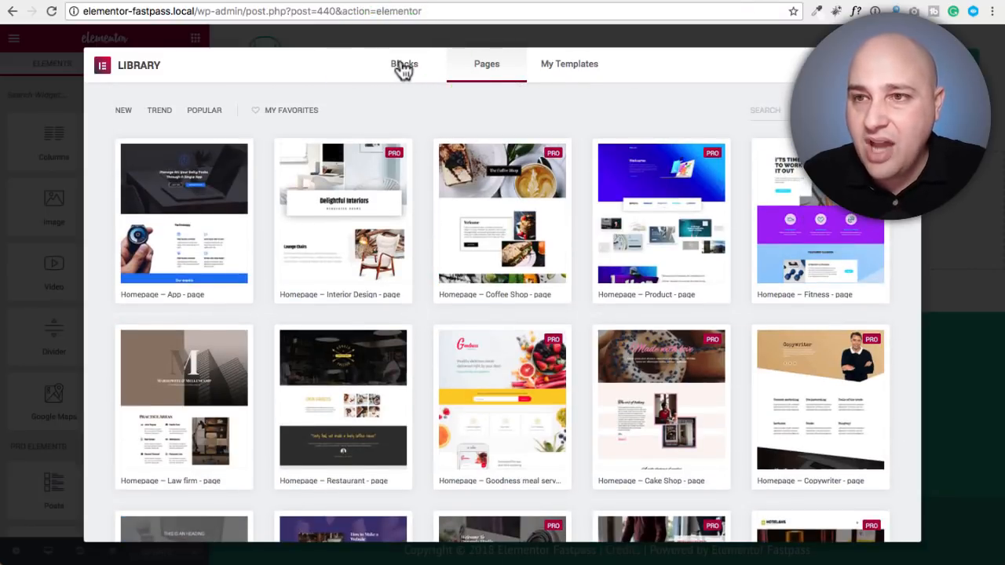
{"action": "left_click", "coordinate": [405, 63]}
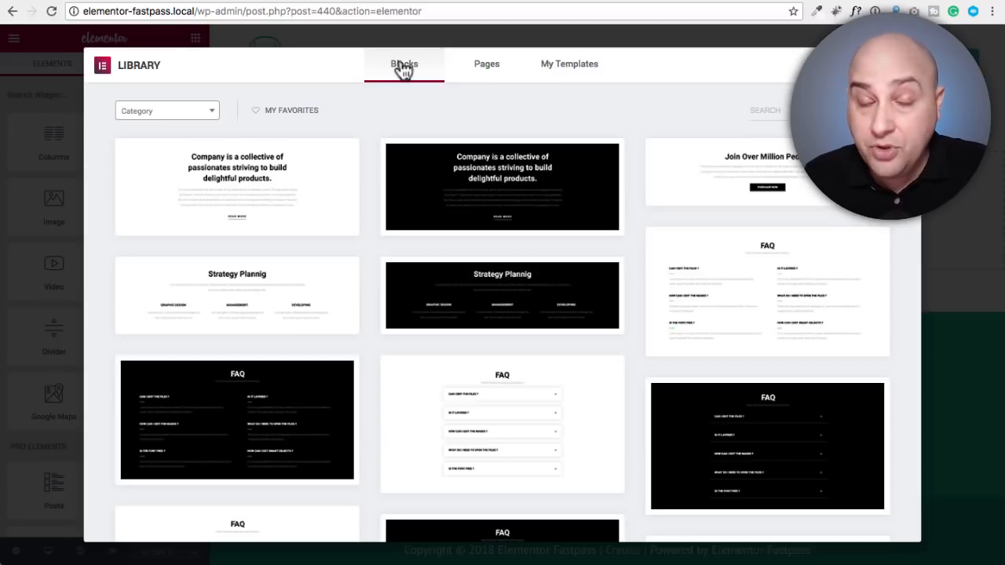
{"action": "mouse_move", "coordinate": [235, 179]}
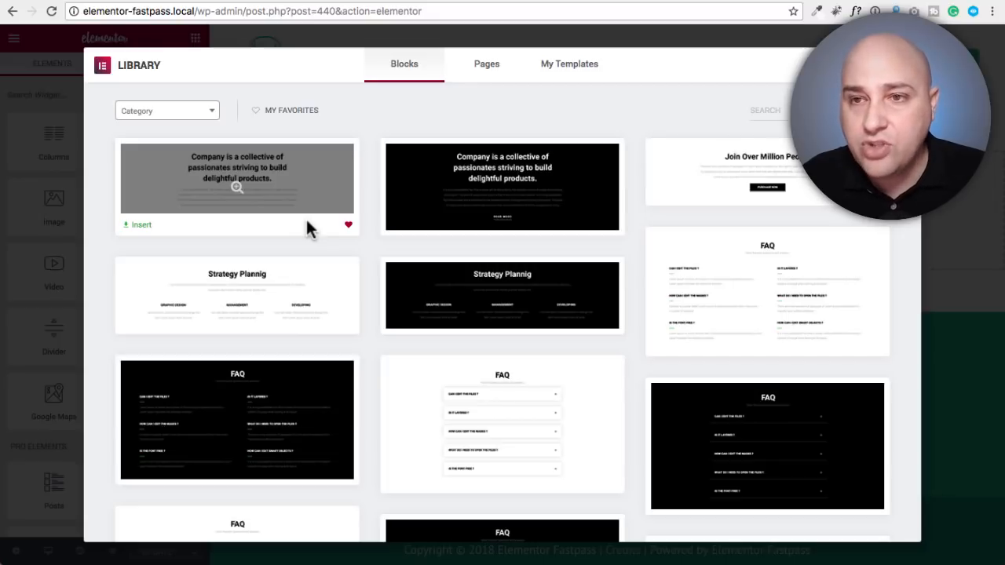
- View the empty My Favorites filter, then clear it to list all blocks again
{"action": "left_click", "coordinate": [292, 110]}
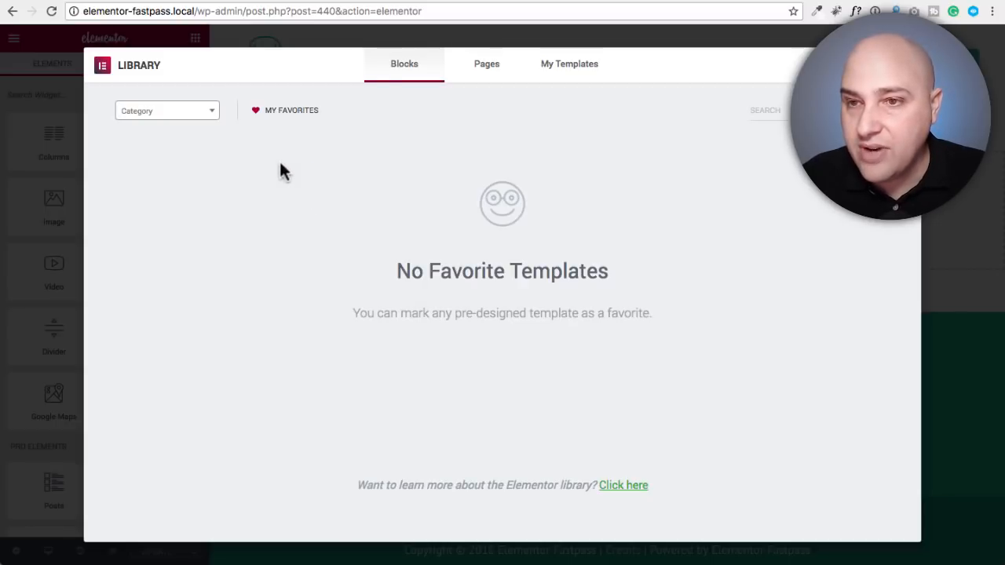
{"action": "left_click", "coordinate": [166, 110]}
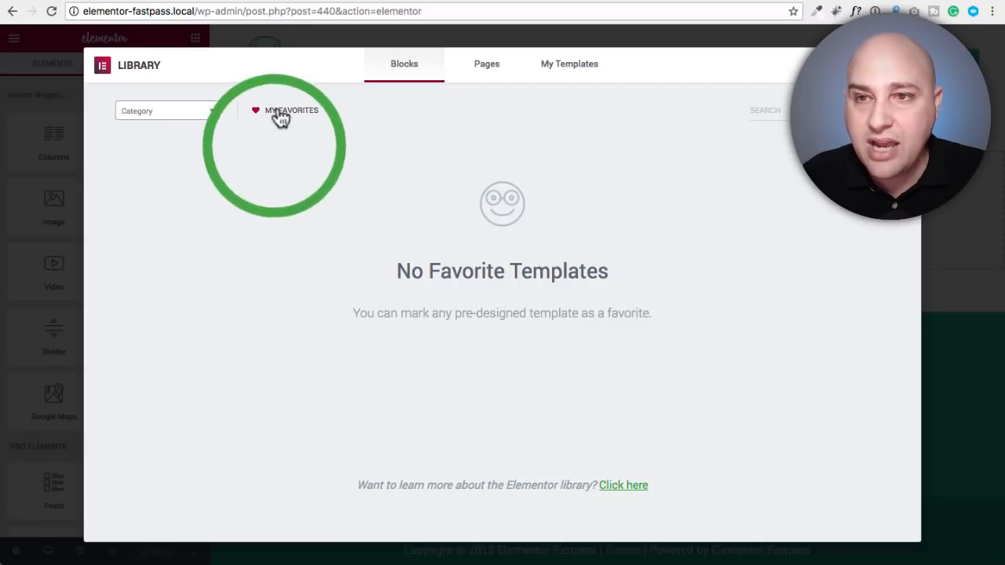
{"action": "left_click", "coordinate": [165, 110]}
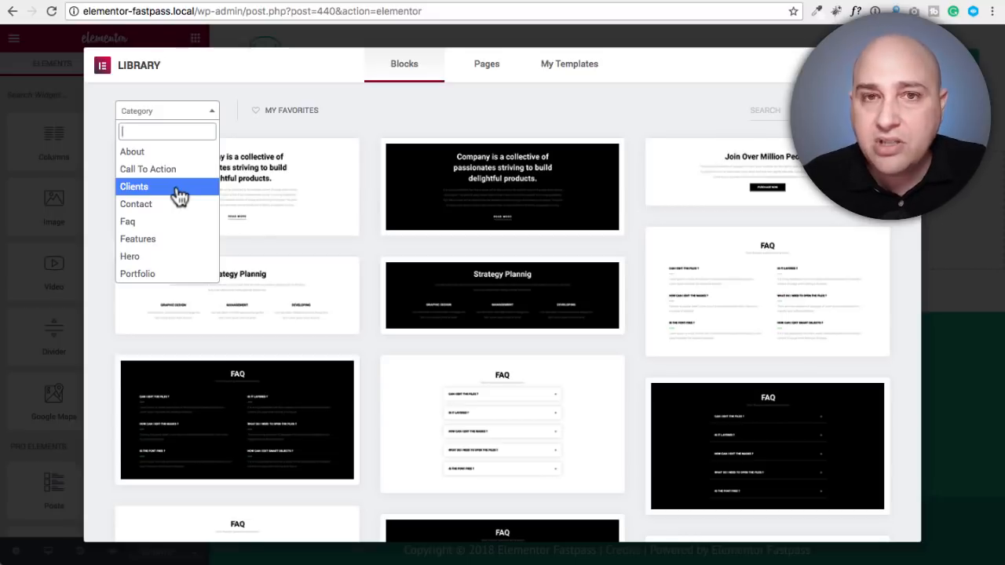
{"action": "mouse_move", "coordinate": [138, 273]}
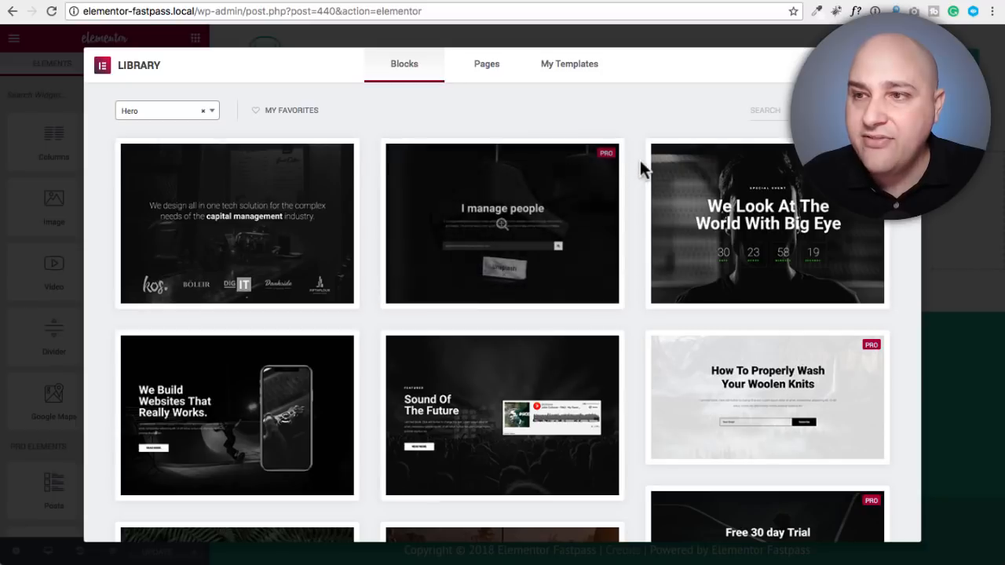
{"action": "mouse_move", "coordinate": [237, 223]}
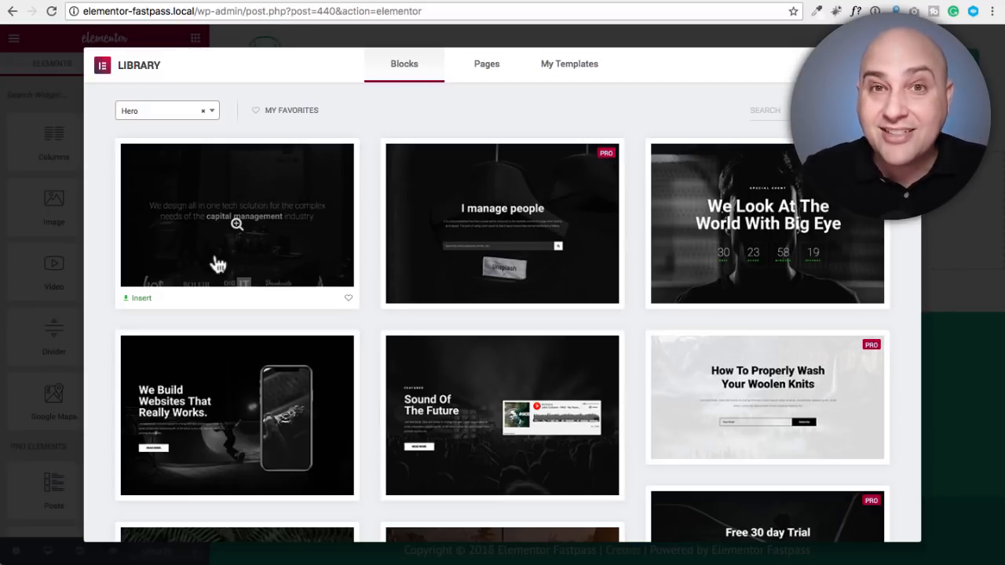
{"action": "mouse_move", "coordinate": [470, 245]}
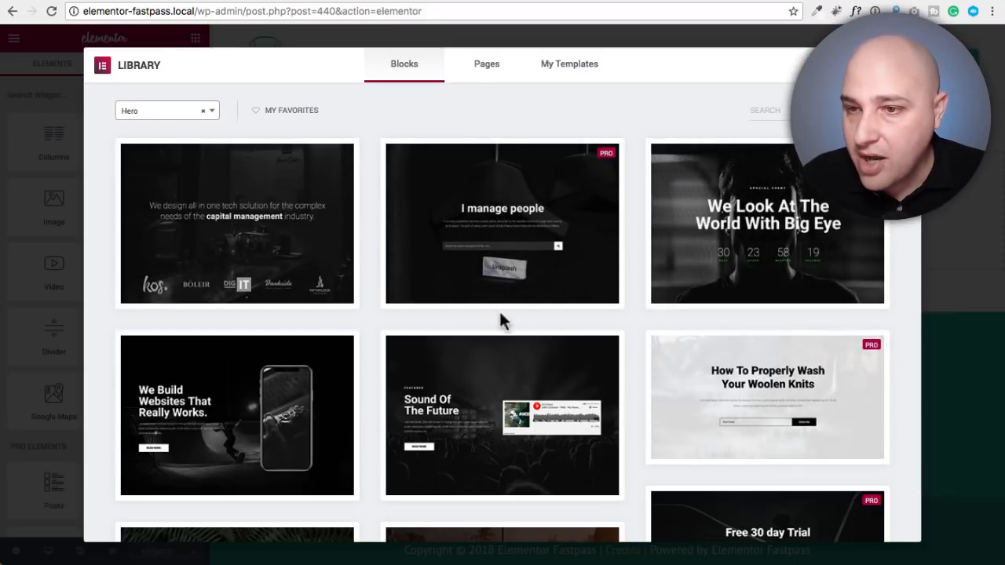
- Browse the Hero blocks and choose Insert on the 'Manage All Your Customer Support' hero
{"action": "scroll", "scroll_direction": "down", "scroll_amount": 3}
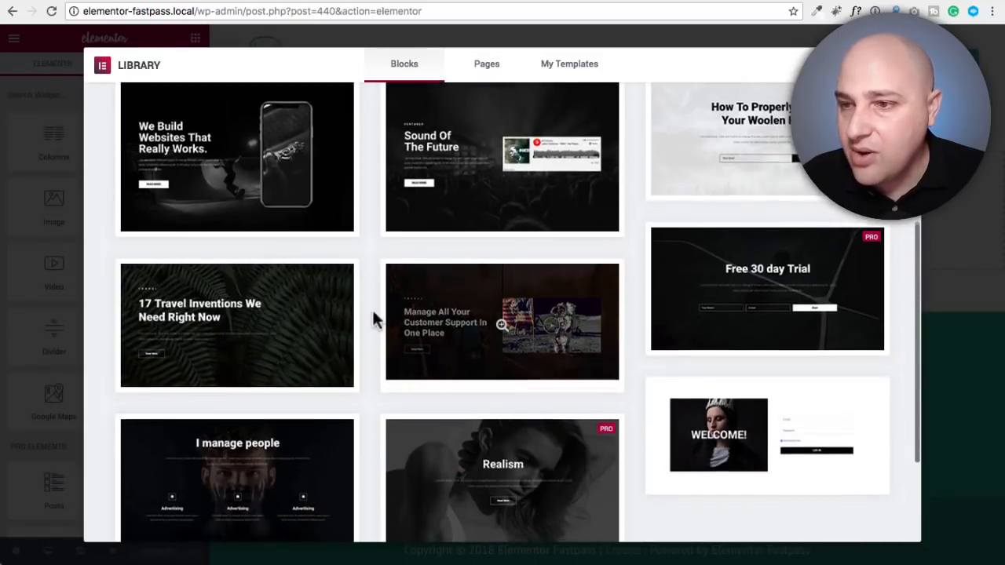
{"action": "scroll", "scroll_direction": "down", "scroll_amount": 3}
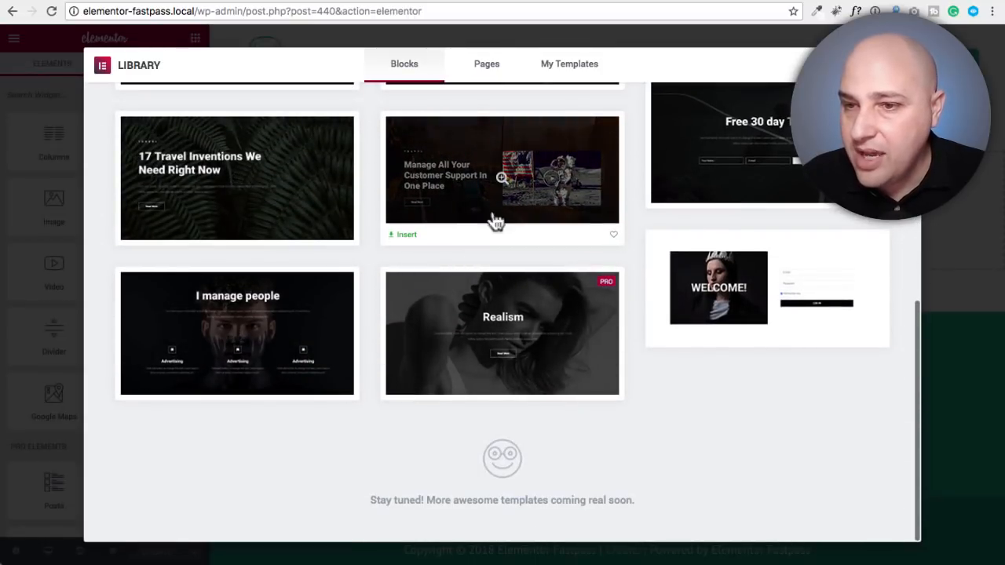
{"action": "left_click", "coordinate": [407, 234]}
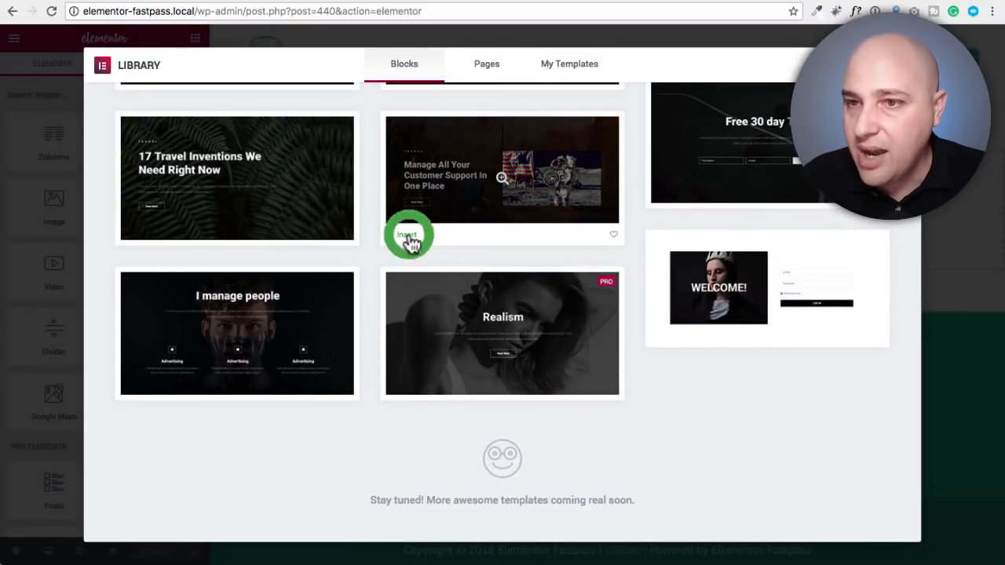
- Confirm inserting the astronaut customer support hero and move to the empty area below it
{"action": "left_click", "coordinate": [409, 236]}
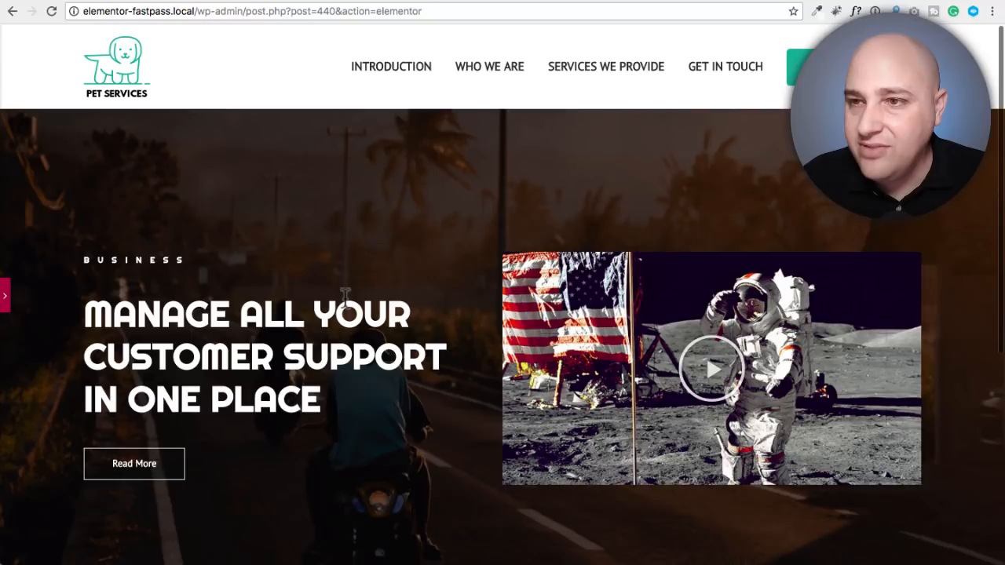
{"action": "scroll", "scroll_direction": "down", "scroll_amount": 3}
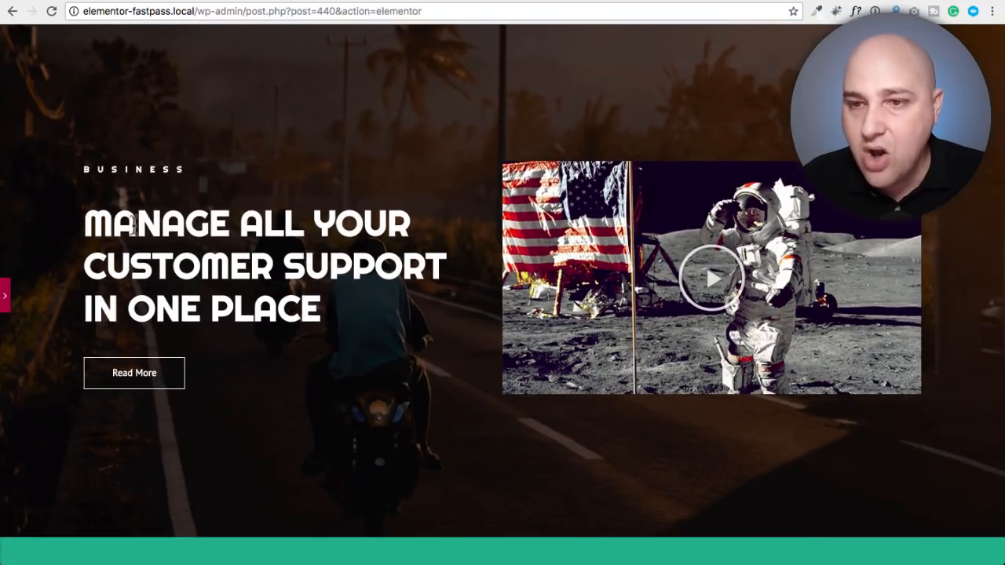
{"action": "mouse_move", "coordinate": [8, 296]}
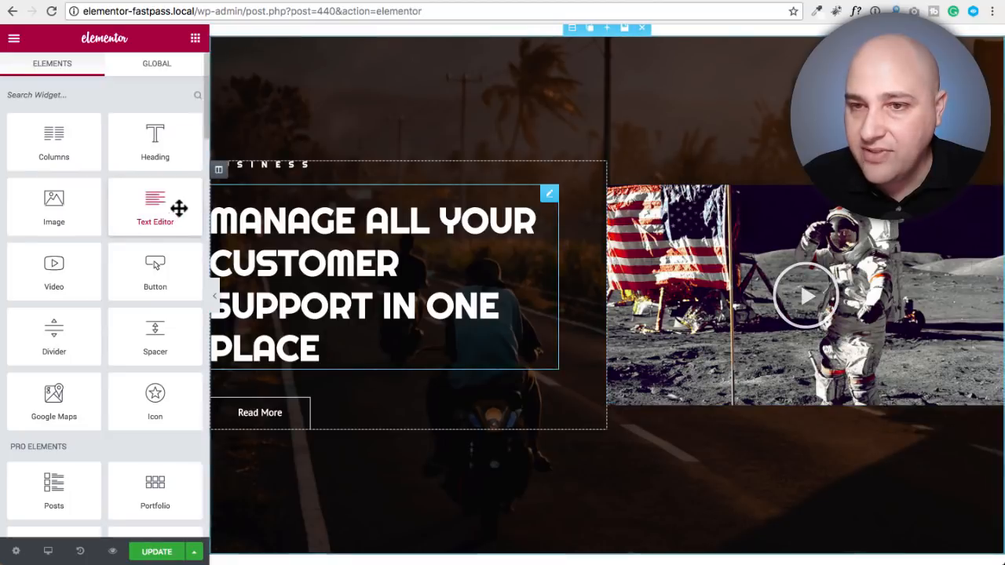
{"action": "scroll", "scroll_direction": "down", "scroll_amount": 3}
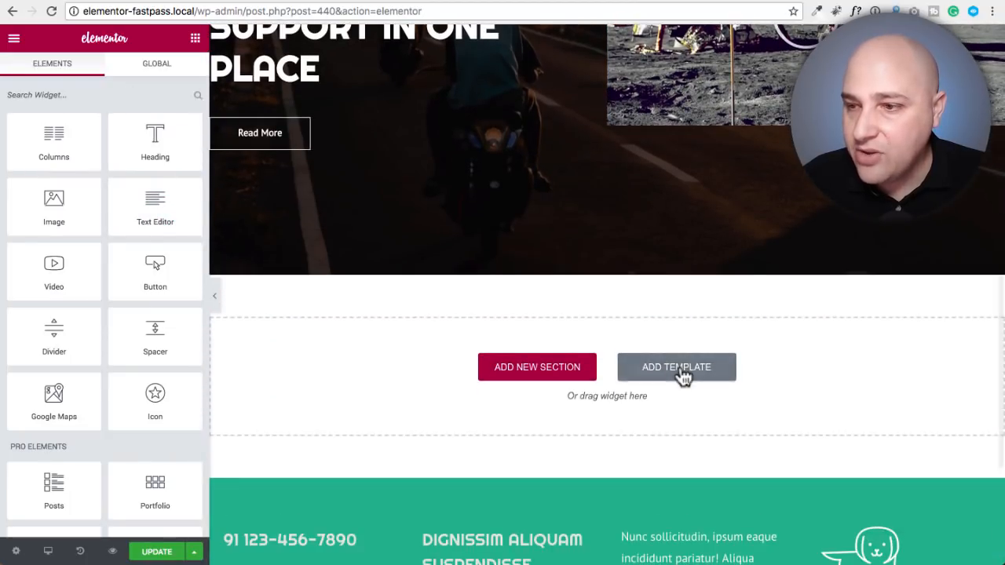
- Insert the Alternate Numbers stats block (85%, 74%, 90%) from the Stats category below the hero
{"action": "left_click", "coordinate": [675, 367]}
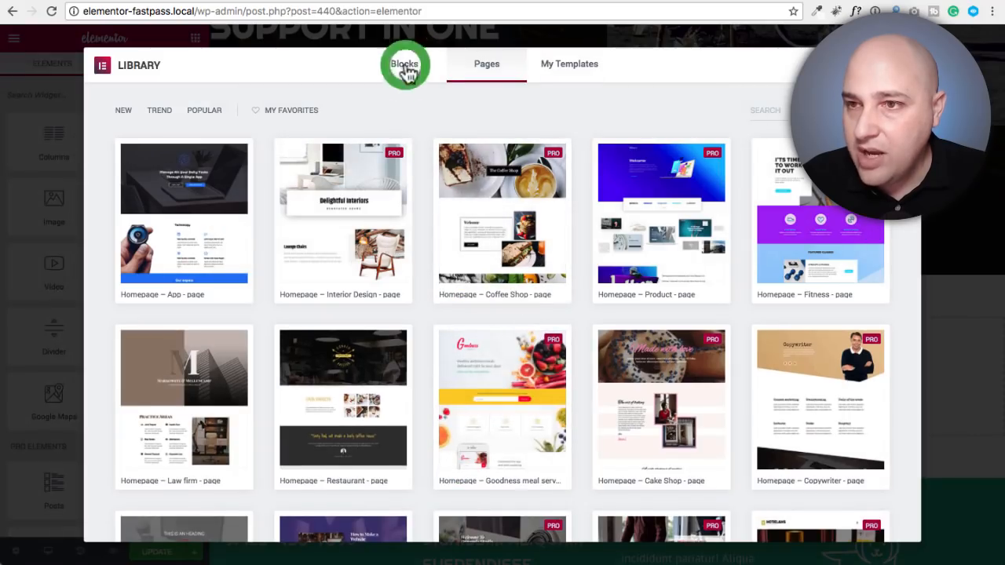
{"action": "left_click", "coordinate": [405, 62]}
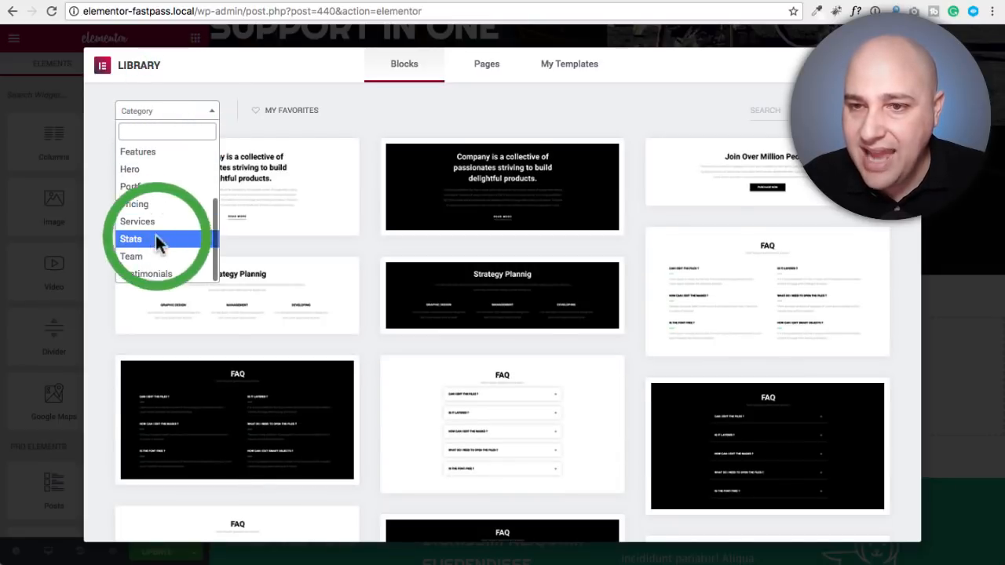
{"action": "left_click", "coordinate": [132, 239]}
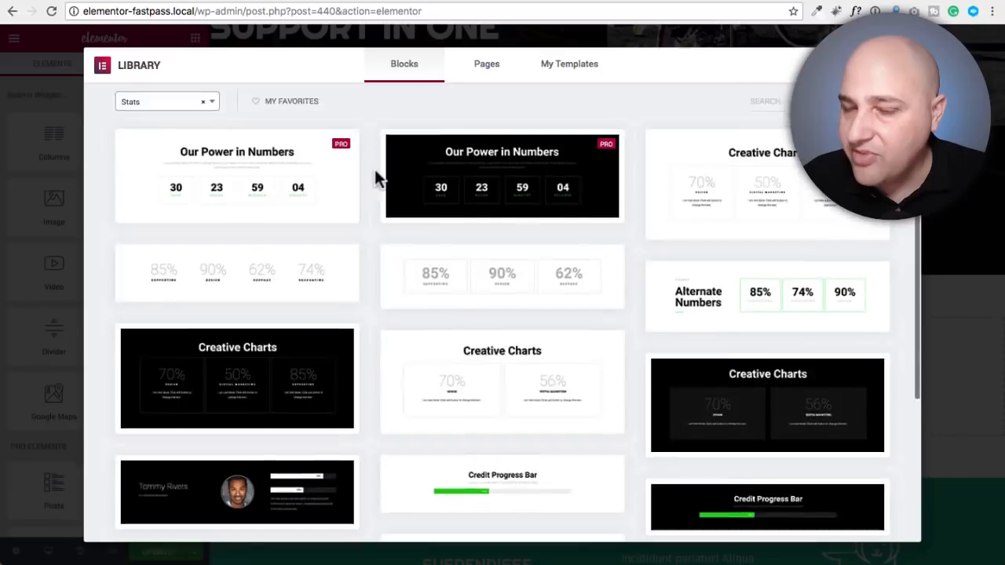
{"action": "scroll", "scroll_direction": "down", "scroll_amount": 3}
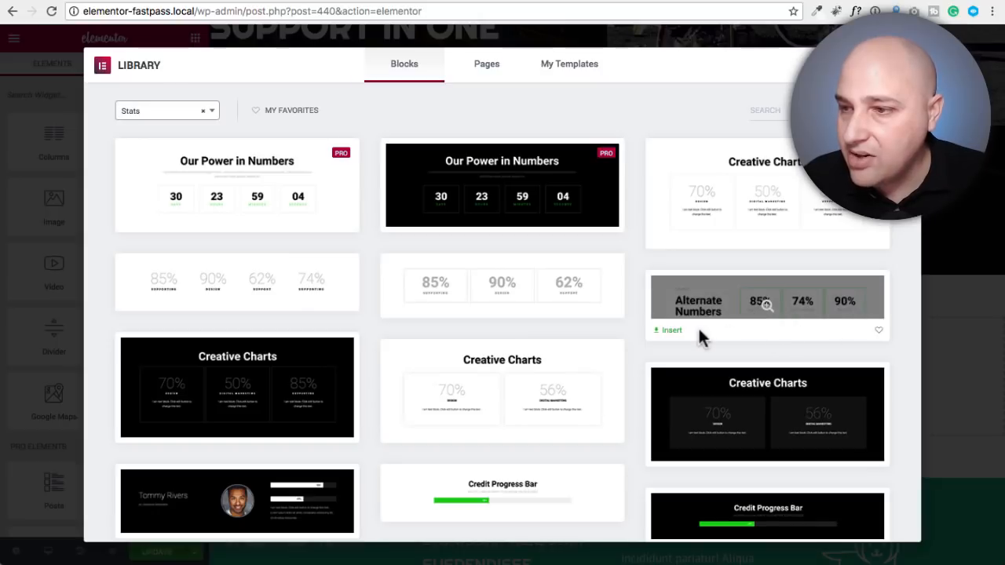
{"action": "left_click", "coordinate": [667, 330]}
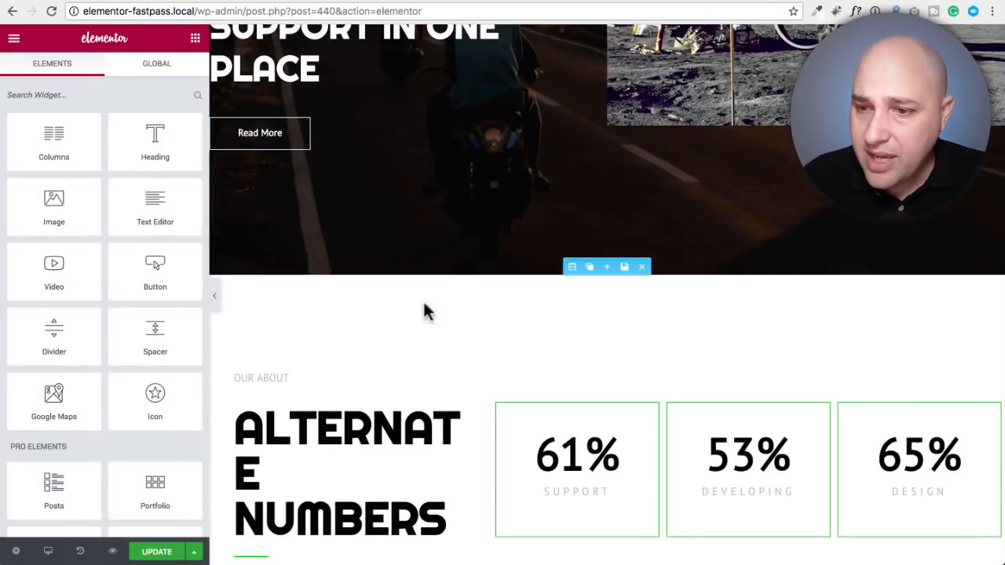
{"action": "scroll", "scroll_direction": "down", "scroll_amount": 3}
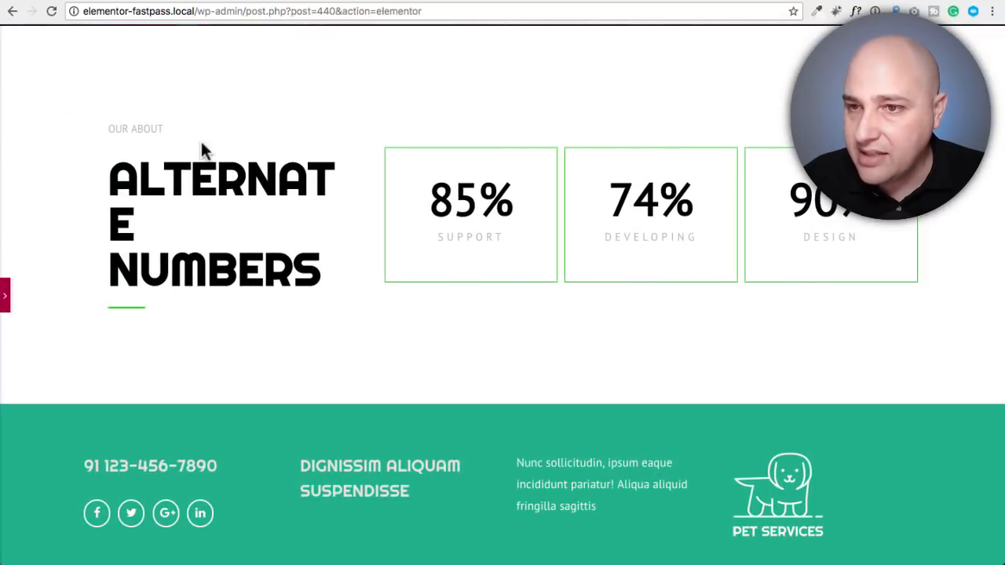
{"action": "mouse_move", "coordinate": [139, 227]}
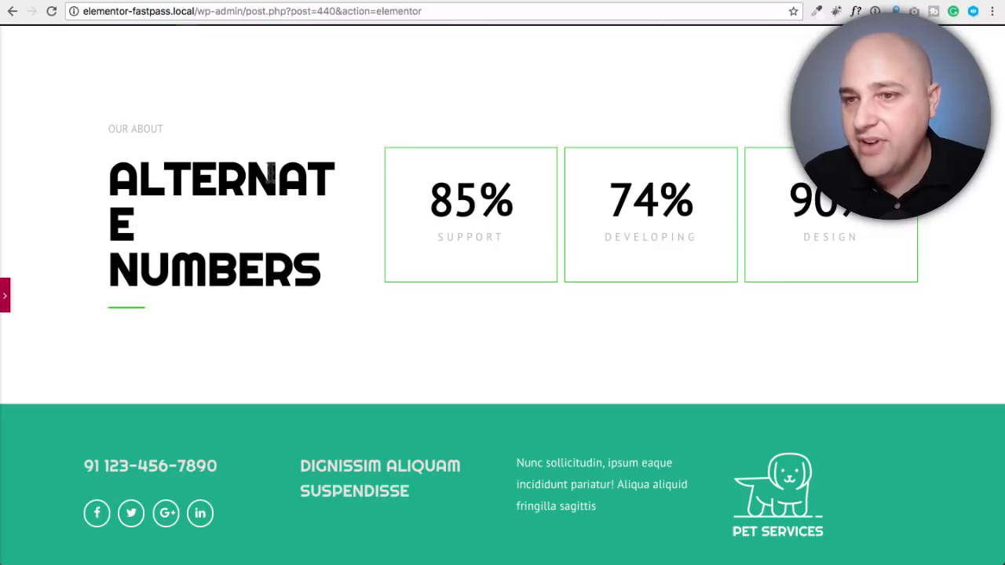
{"action": "scroll", "scroll_direction": "down", "scroll_amount": 3}
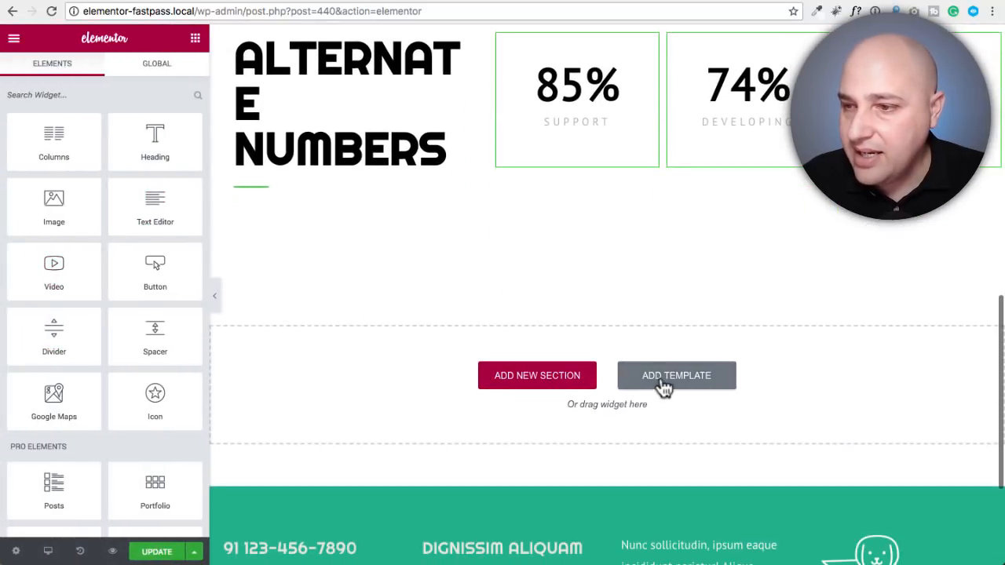
- Insert the dark Customers Reviews block from the Testimonials category below the stats
{"action": "left_click", "coordinate": [675, 376]}
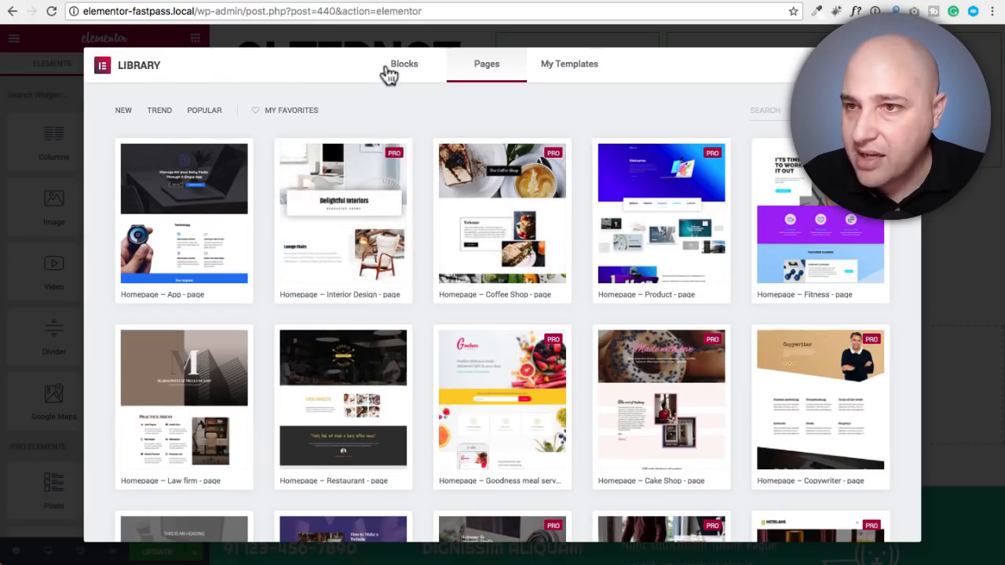
{"action": "left_click", "coordinate": [405, 63]}
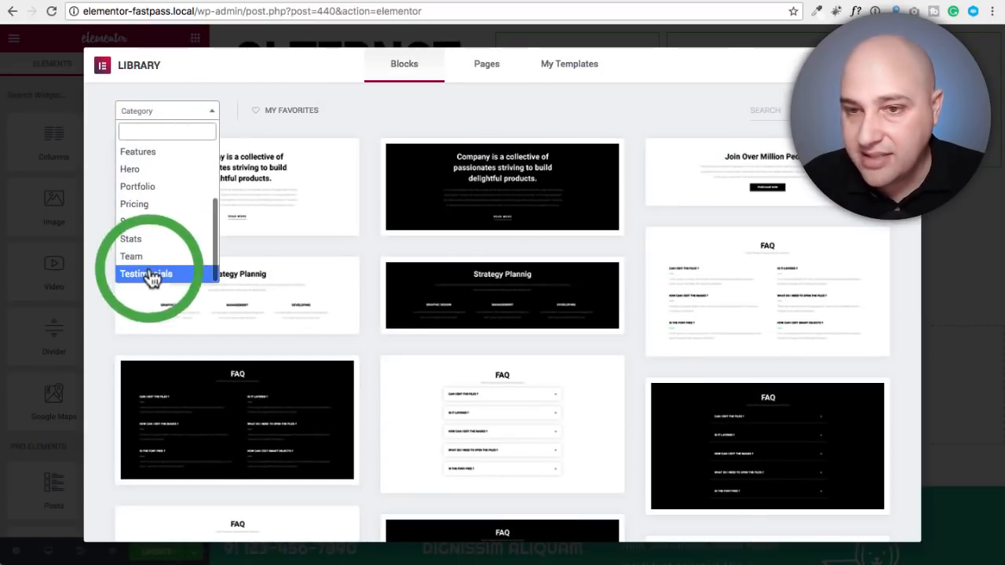
{"action": "left_click", "coordinate": [144, 273]}
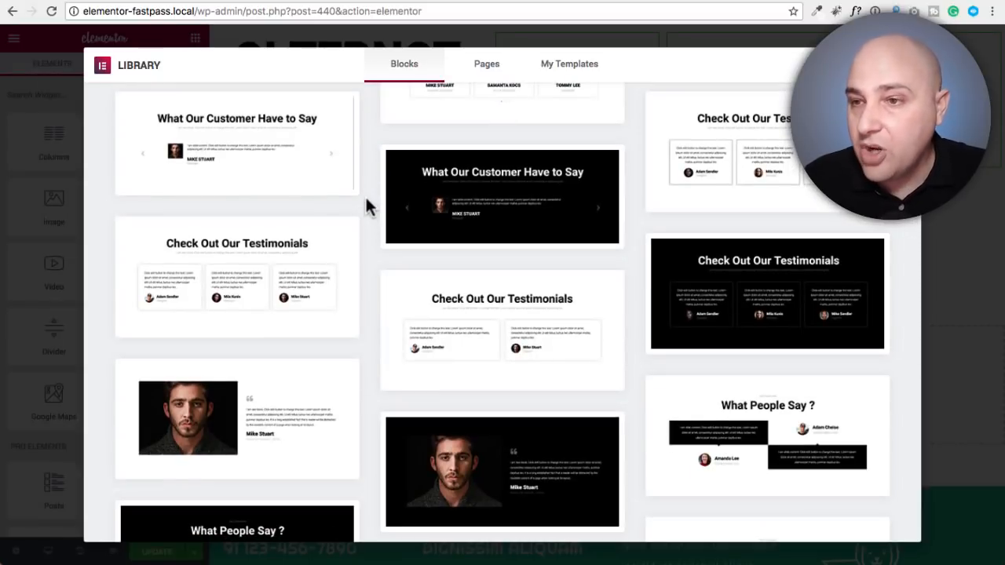
{"action": "scroll", "scroll_direction": "down", "scroll_amount": 3}
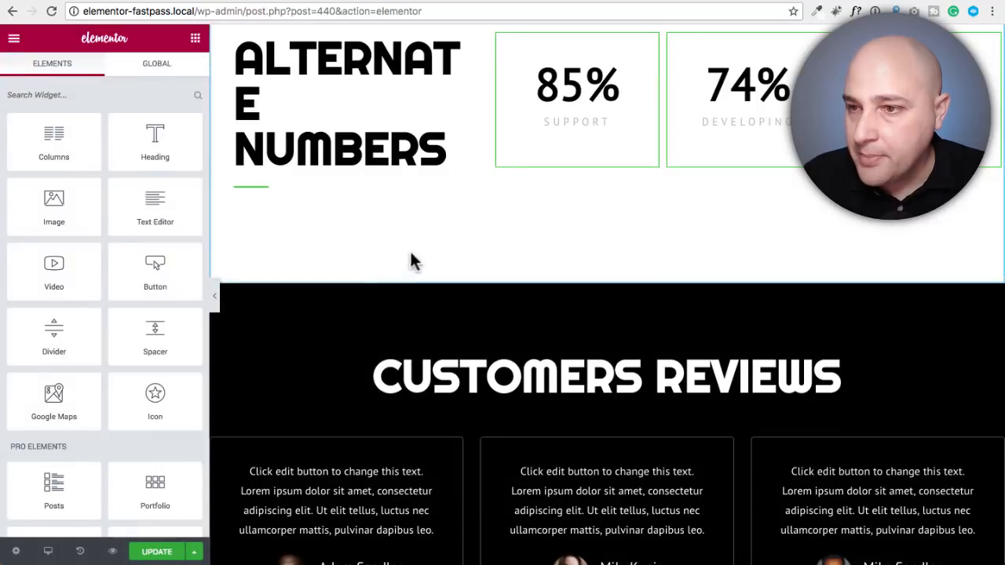
{"action": "scroll", "scroll_direction": "down", "scroll_amount": 3}
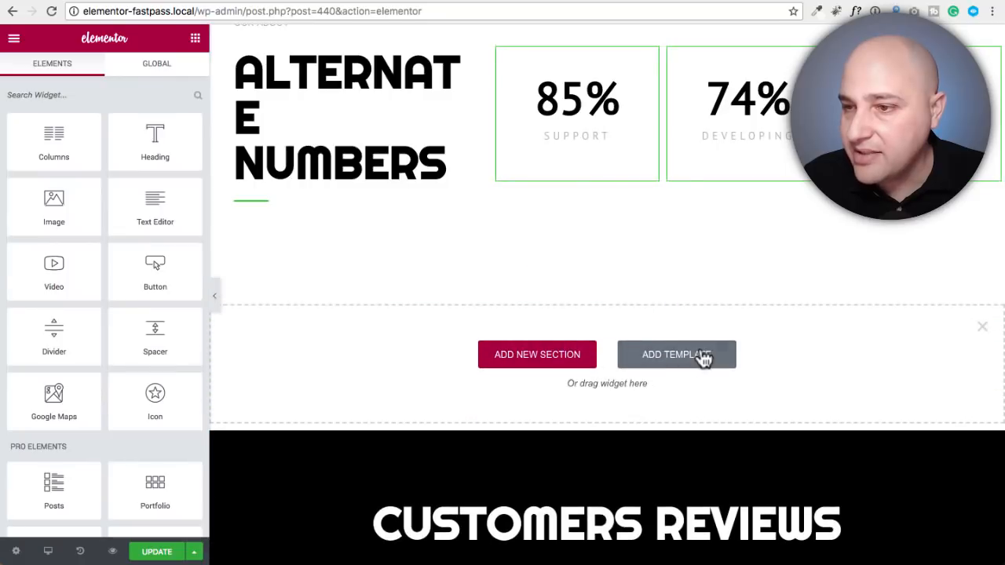
- Insert the three-card Image Services block (Marketing, Graphic Design, Management) above the reviews
{"action": "left_click", "coordinate": [675, 355]}
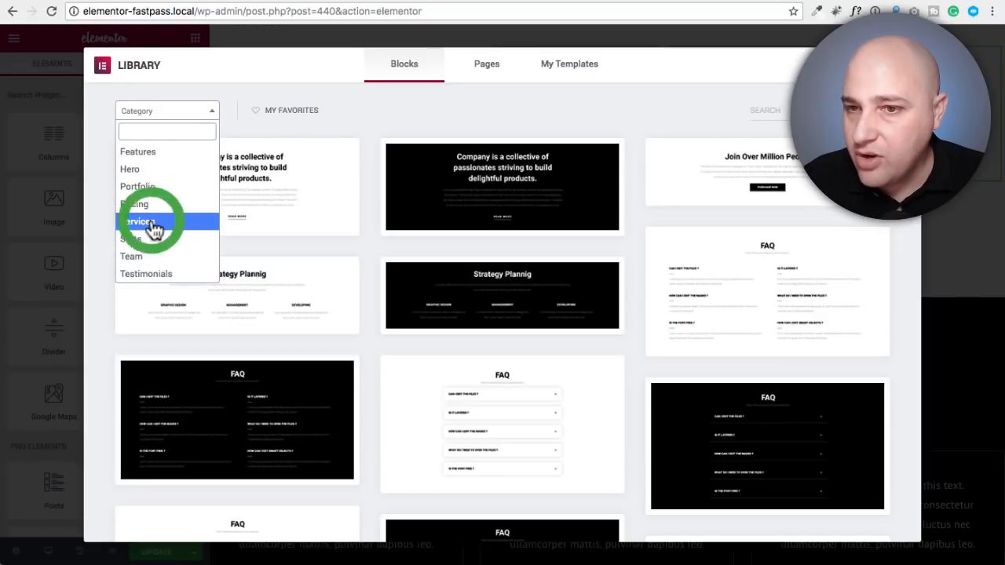
{"action": "left_click", "coordinate": [140, 220]}
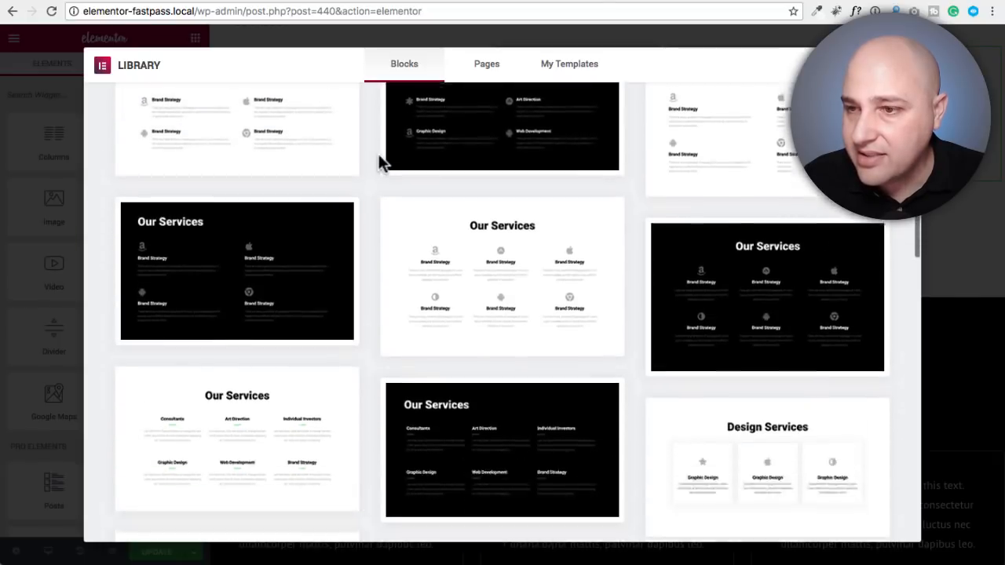
{"action": "scroll", "scroll_direction": "down", "scroll_amount": 3}
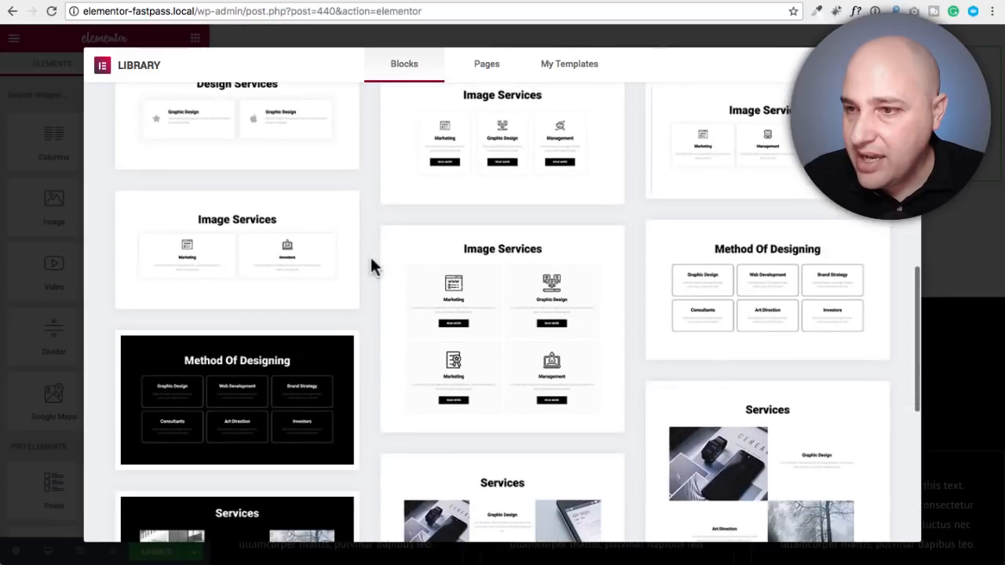
{"action": "scroll", "scroll_direction": "down", "scroll_amount": 3}
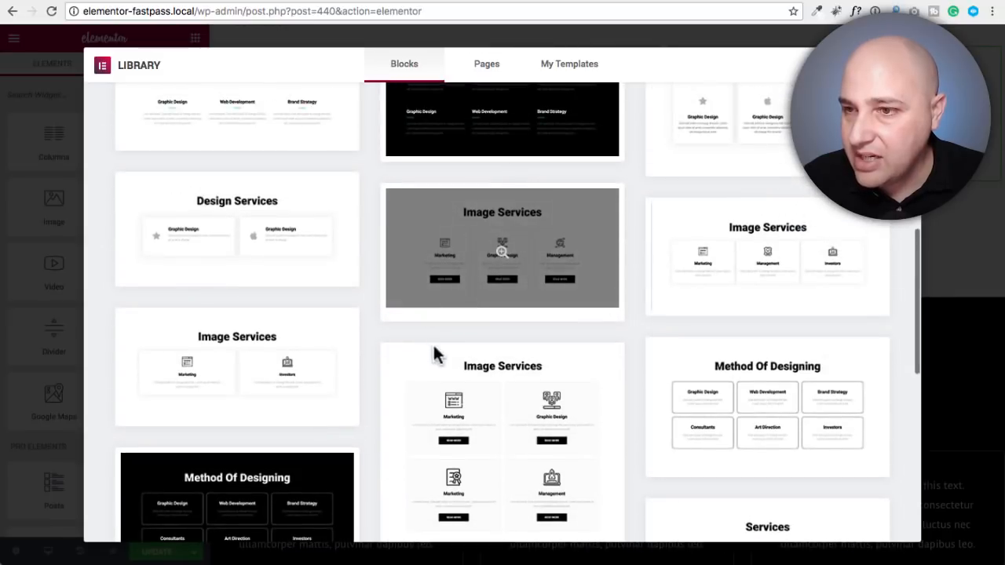
{"action": "left_click", "coordinate": [502, 248]}
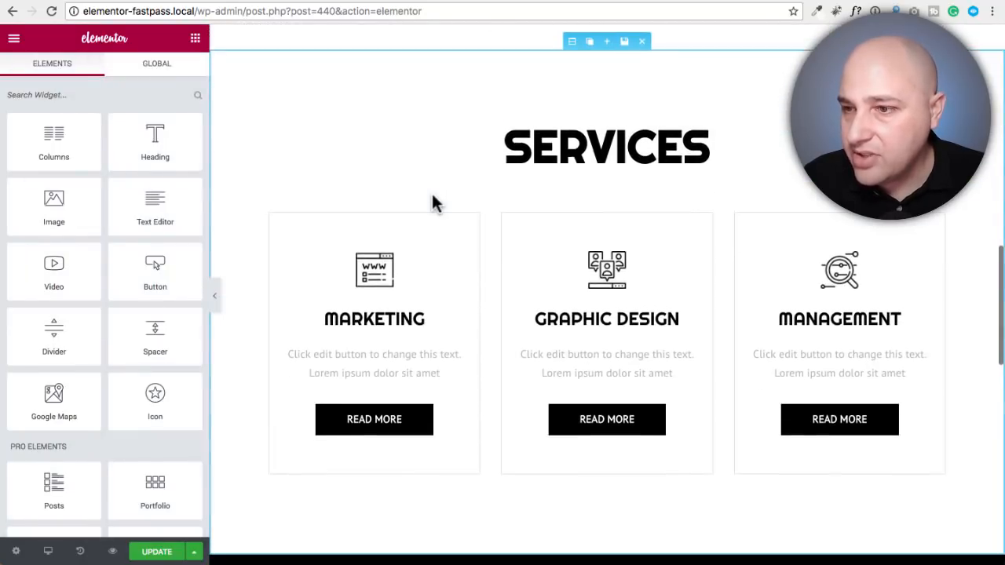
{"action": "scroll", "scroll_direction": "down", "scroll_amount": 3}
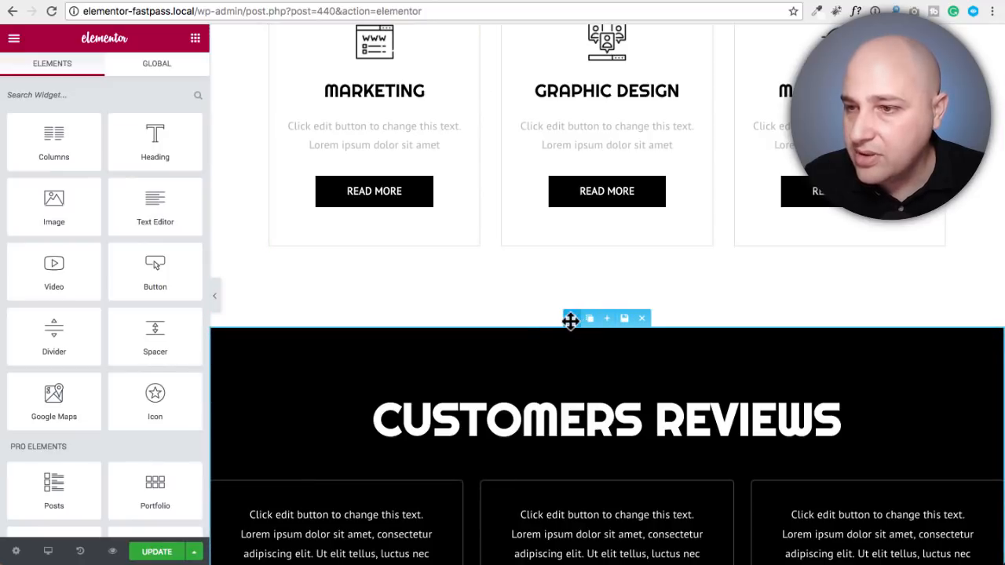
{"action": "left_click", "coordinate": [640, 317]}
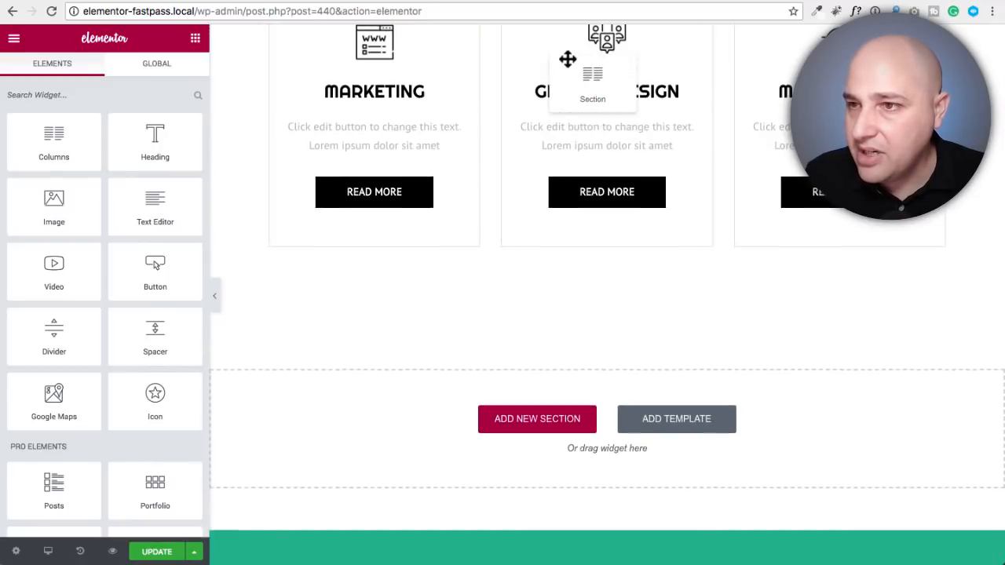
{"action": "scroll", "scroll_direction": "up", "scroll_amount": 3}
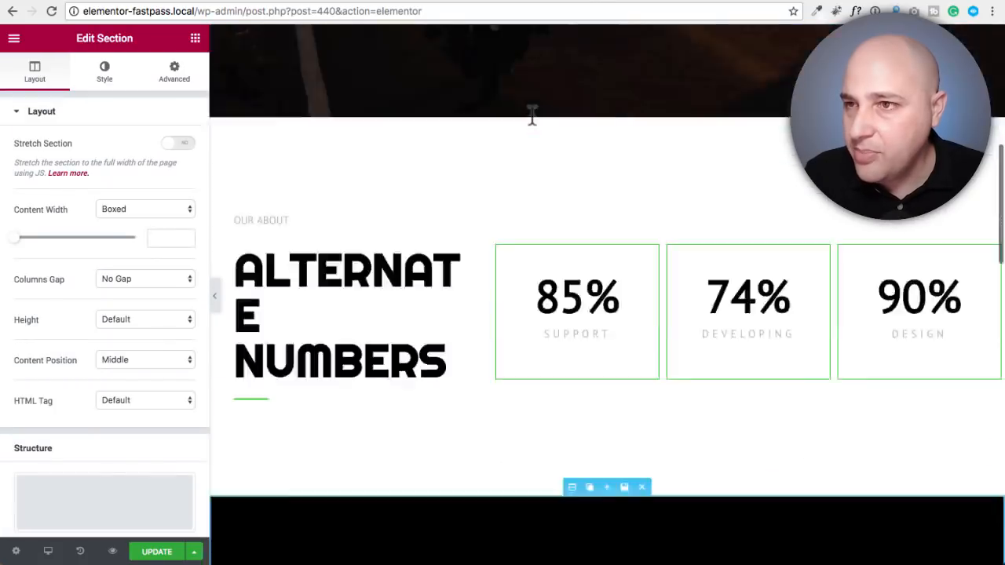
{"action": "scroll", "scroll_direction": "down", "scroll_amount": 3}
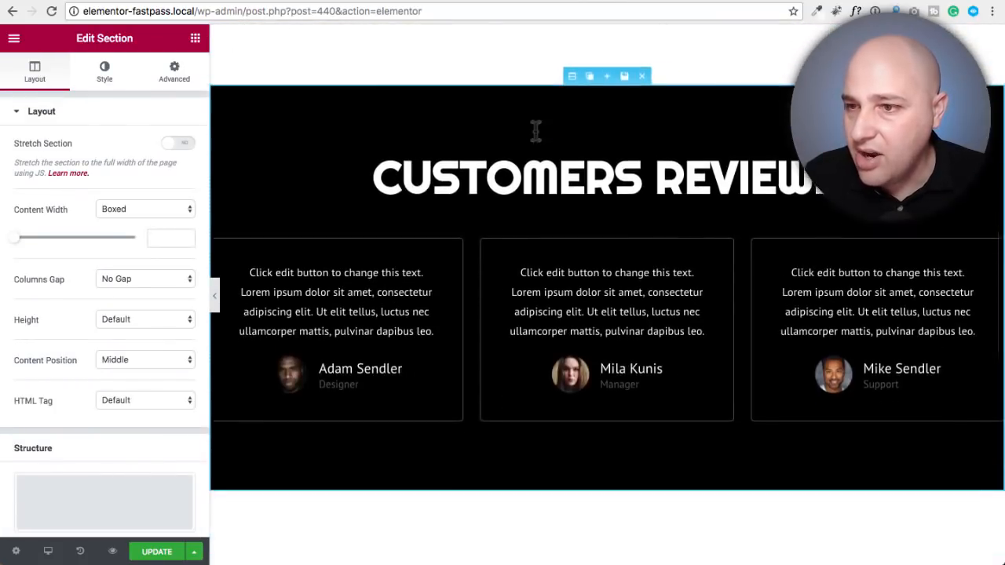
{"action": "scroll", "scroll_direction": "down", "scroll_amount": 3}
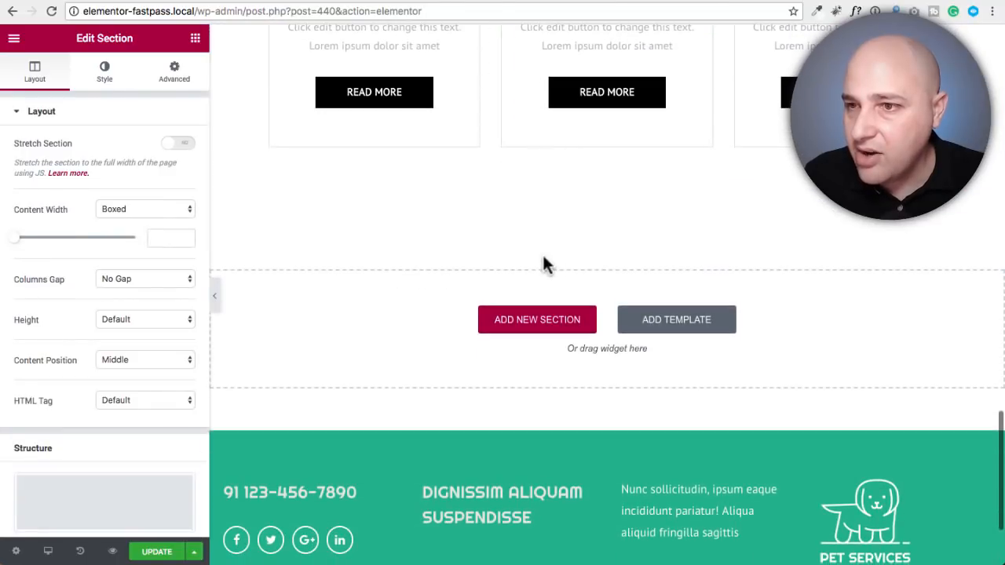
{"action": "mouse_move", "coordinate": [644, 325]}
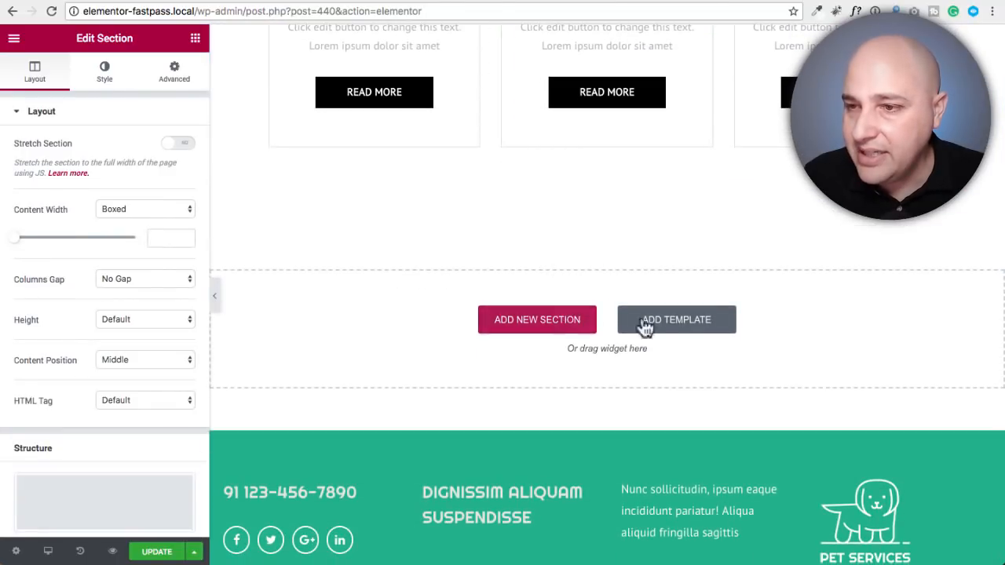
- Browse the template library's Pricing blocks for the dark Personal/Pro pricing plan block
{"action": "left_click", "coordinate": [676, 321]}
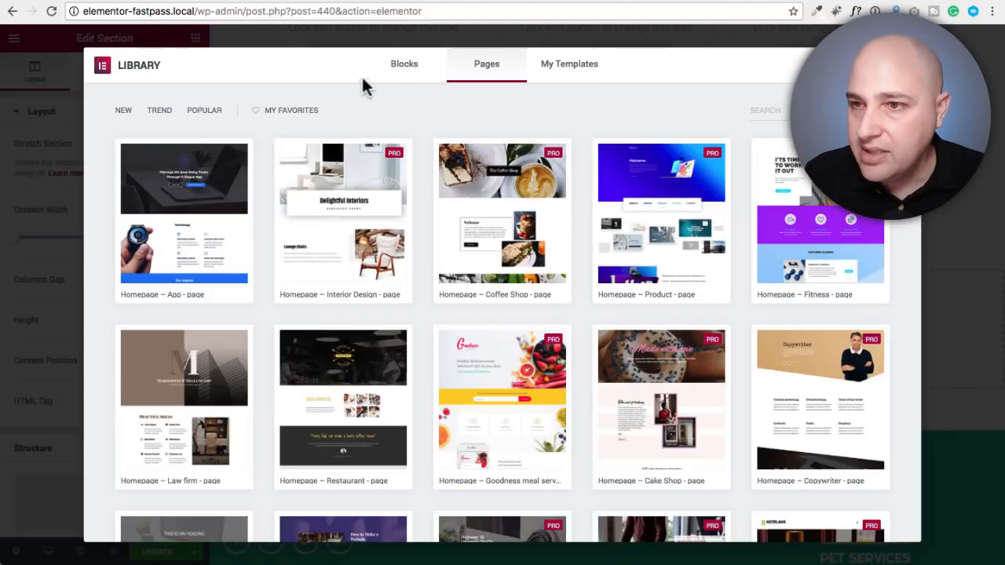
{"action": "left_click", "coordinate": [406, 63]}
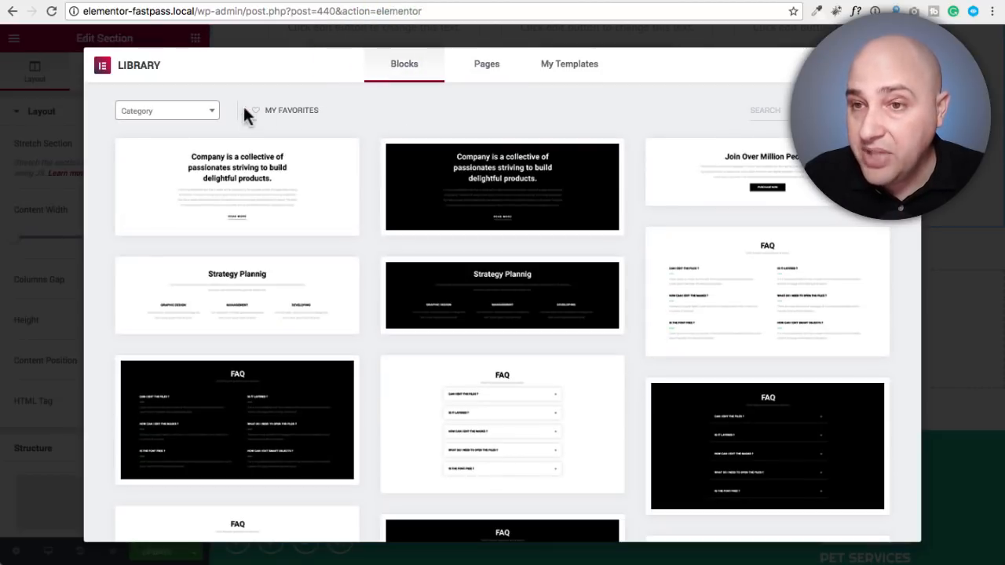
{"action": "left_click", "coordinate": [166, 110]}
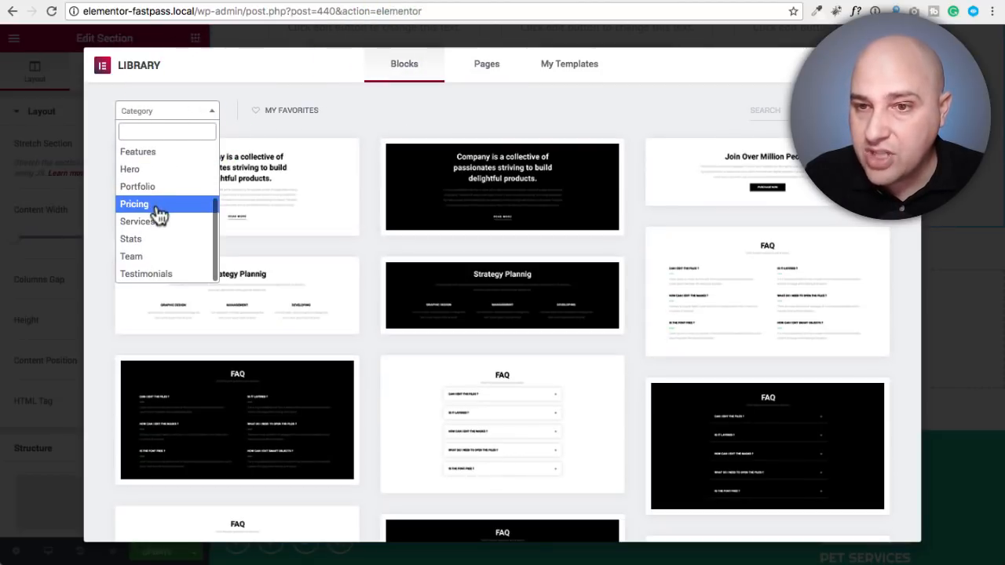
{"action": "left_click", "coordinate": [135, 204]}
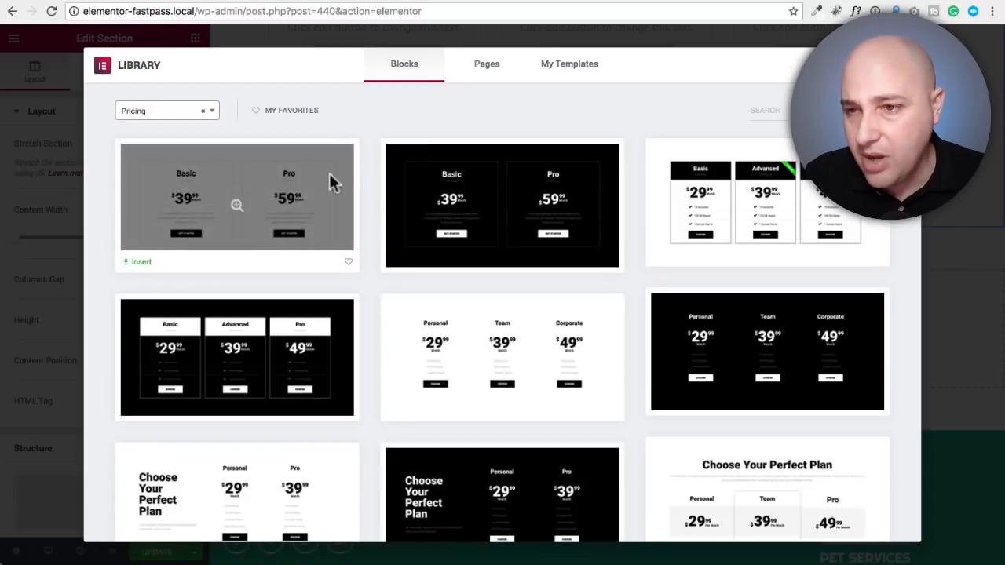
{"action": "scroll", "scroll_direction": "down", "scroll_amount": 3}
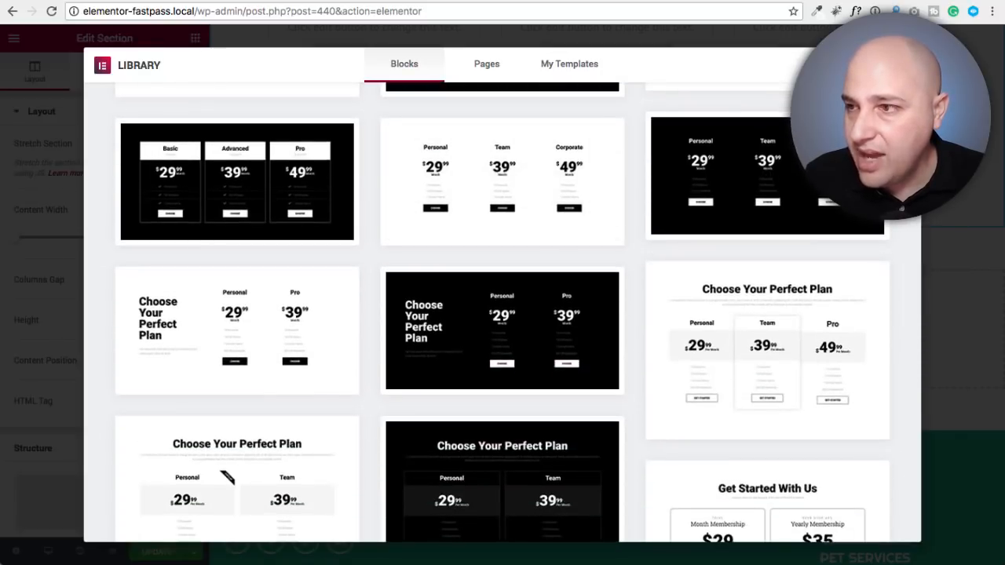
{"action": "scroll", "scroll_direction": "down", "scroll_amount": 3}
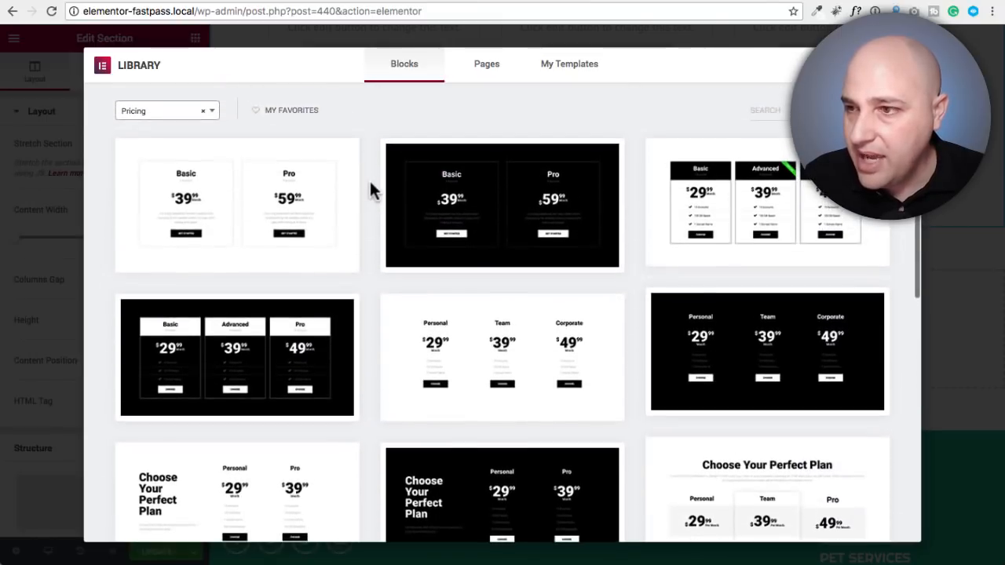
{"action": "scroll", "scroll_direction": "down", "scroll_amount": 3}
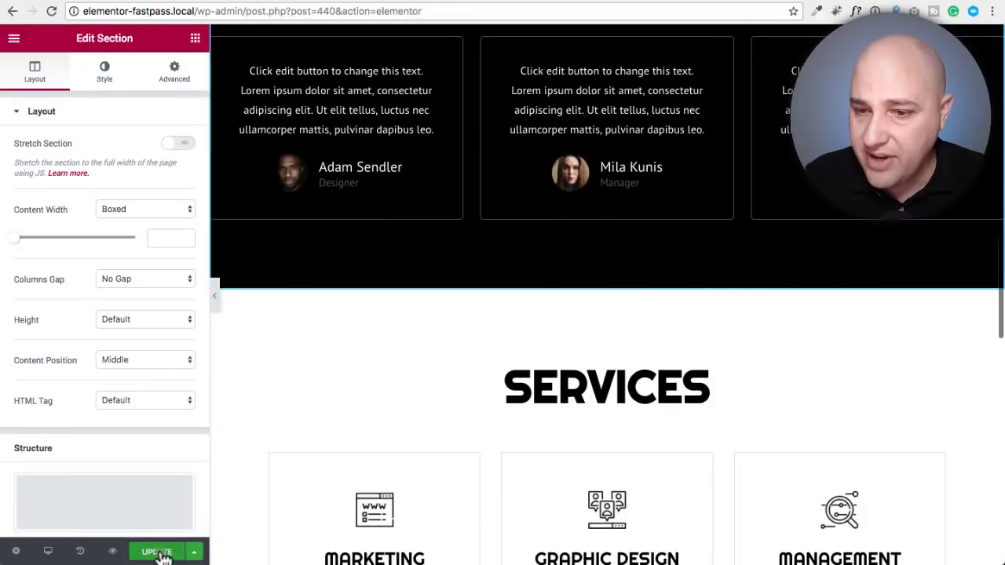
{"action": "mouse_move", "coordinate": [113, 551]}
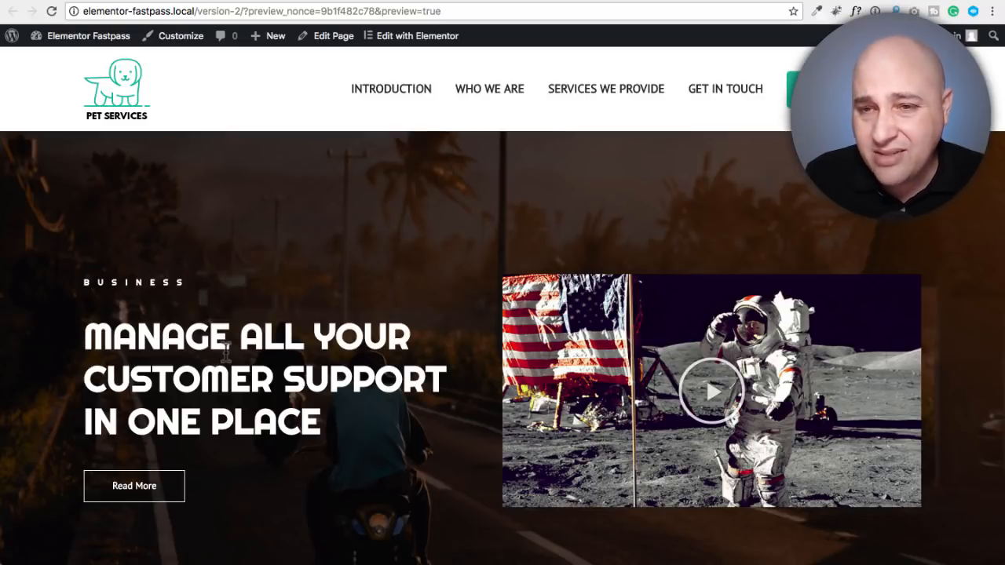
{"action": "scroll", "scroll_direction": "down", "scroll_amount": 3}
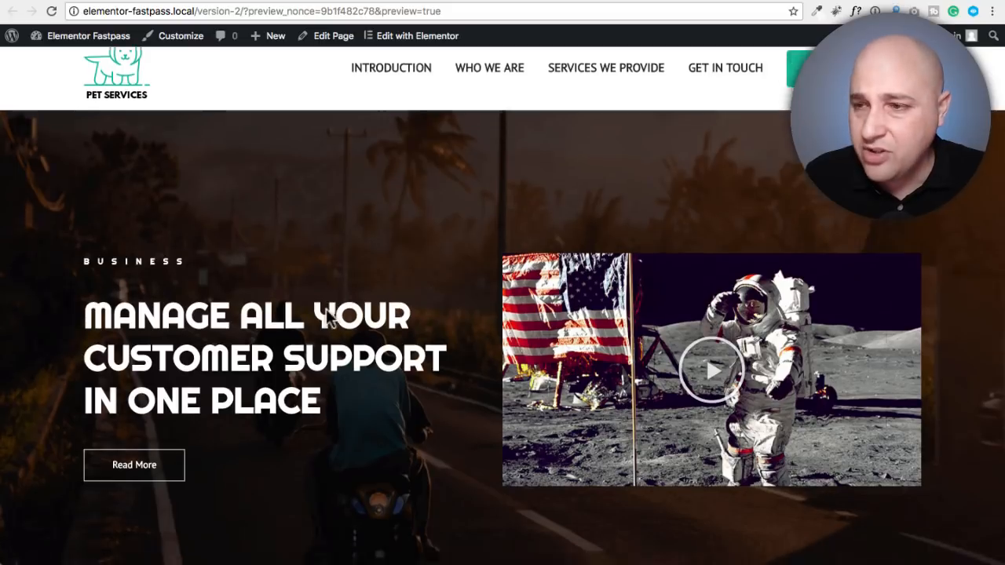
{"action": "scroll", "scroll_direction": "down", "scroll_amount": 3}
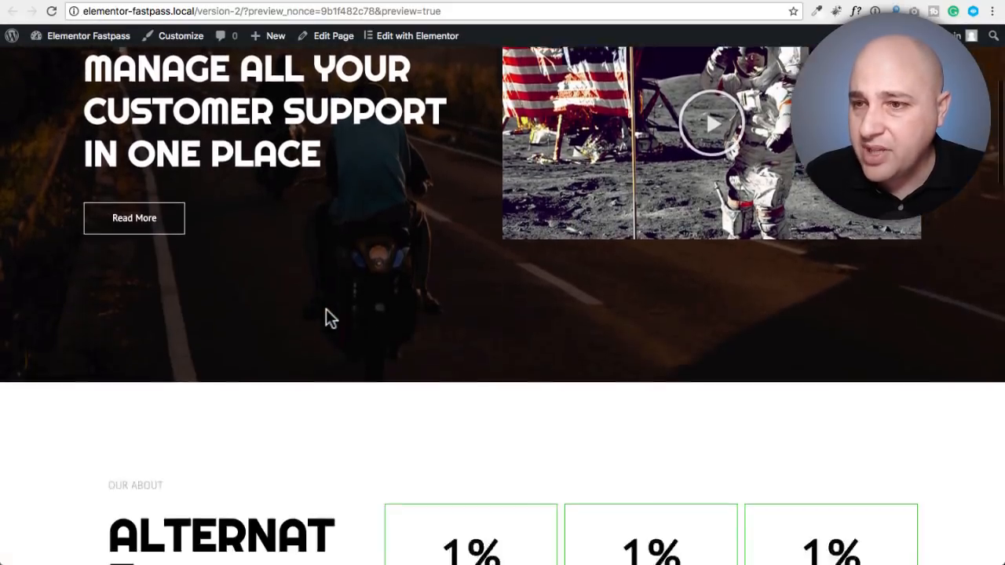
{"action": "scroll", "scroll_direction": "down", "scroll_amount": 3}
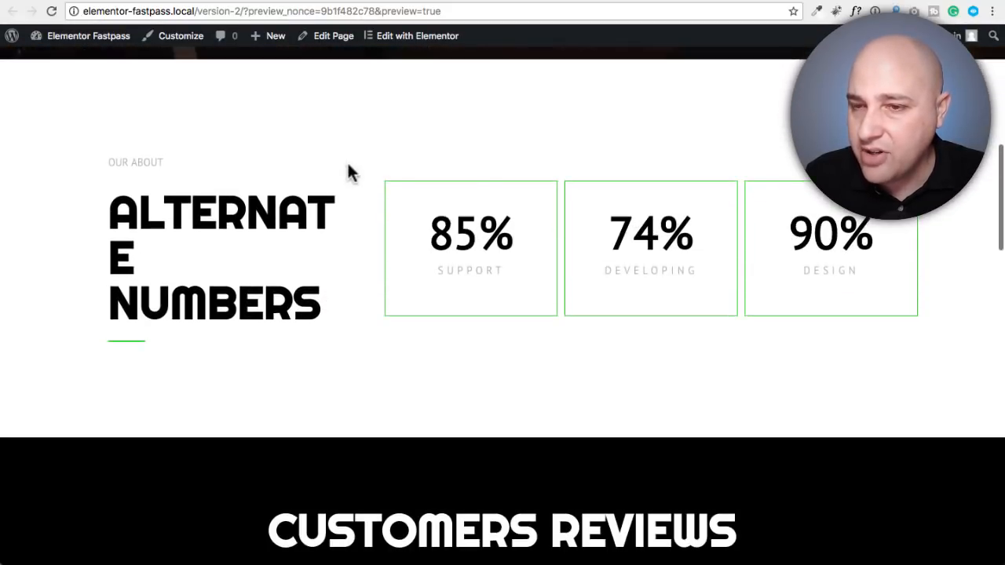
{"action": "scroll", "scroll_direction": "down", "scroll_amount": 3}
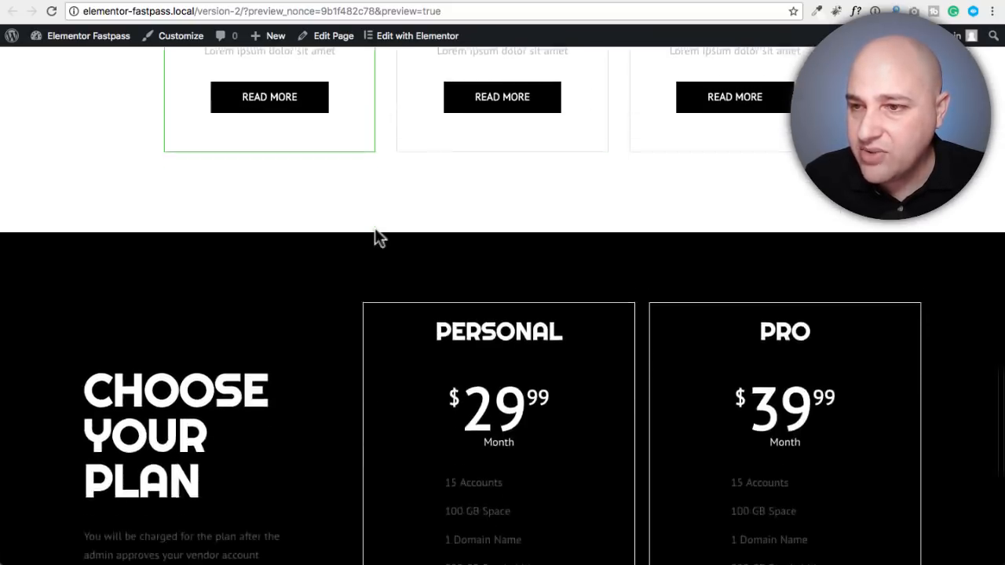
{"action": "scroll", "scroll_direction": "down", "scroll_amount": 3}
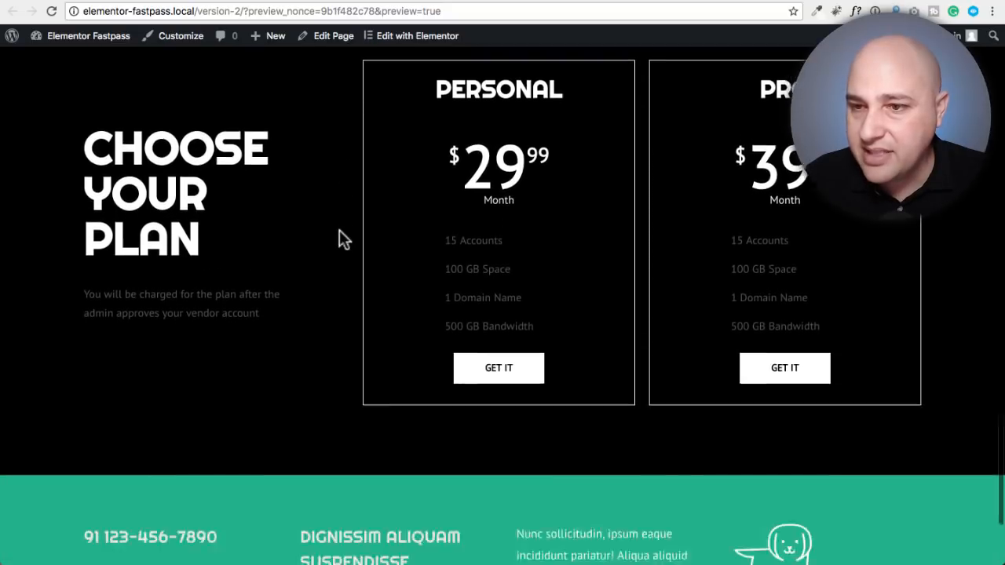
{"action": "scroll", "scroll_direction": "down", "scroll_amount": 3}
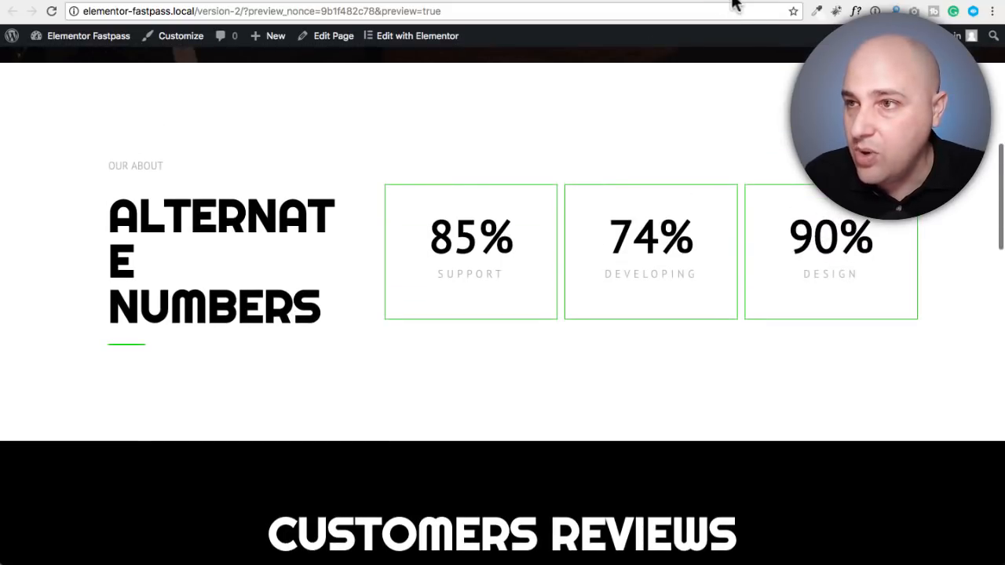
- Select the Alternate Numbers heading and set its typography size to 65 via the Size slider
{"action": "left_click", "coordinate": [418, 35]}
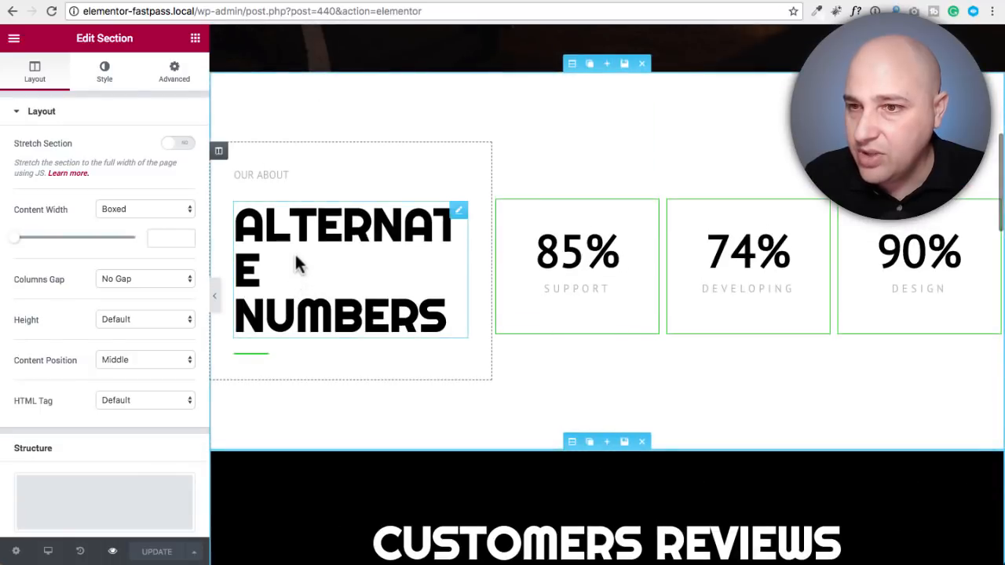
{"action": "left_click", "coordinate": [349, 270]}
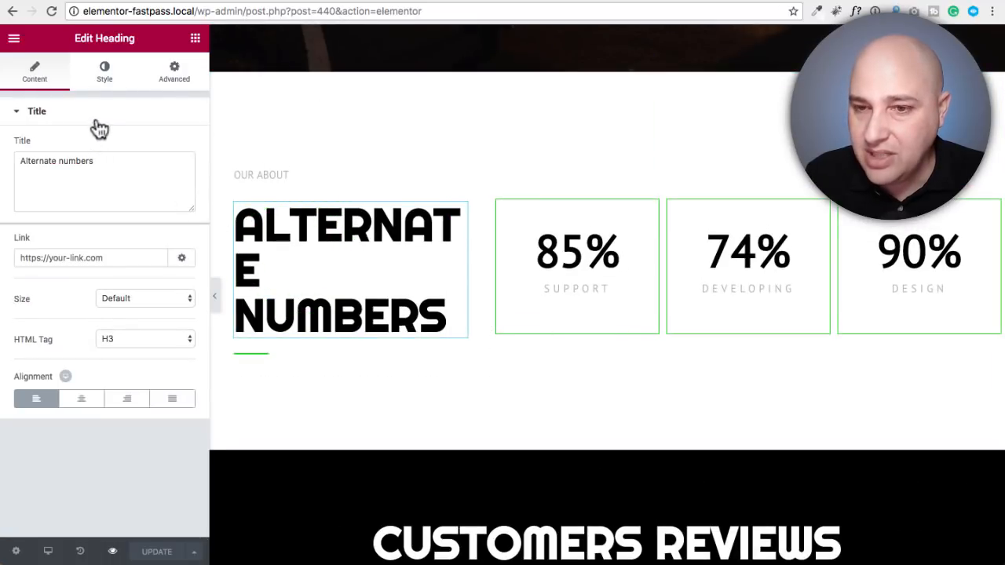
{"action": "left_click", "coordinate": [103, 71]}
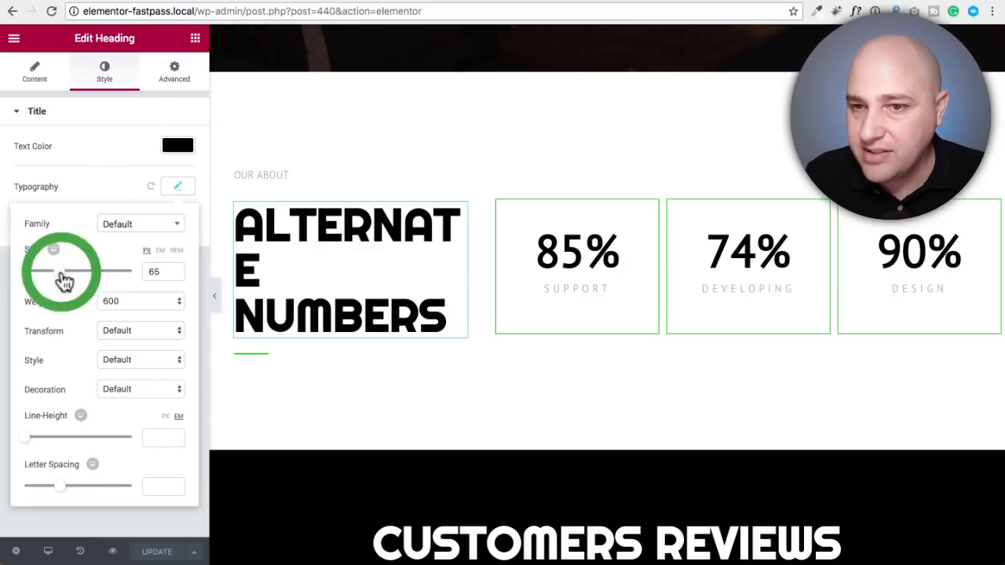
{"action": "left_click_drag", "start_coordinate": [71, 270], "coordinate": [59, 270]}
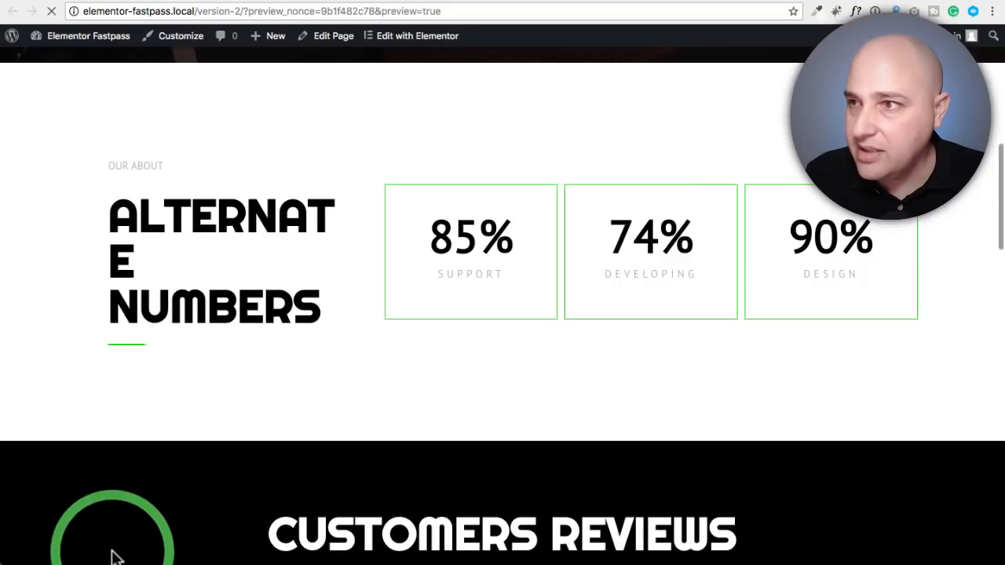
{"action": "left_click", "coordinate": [88, 35]}
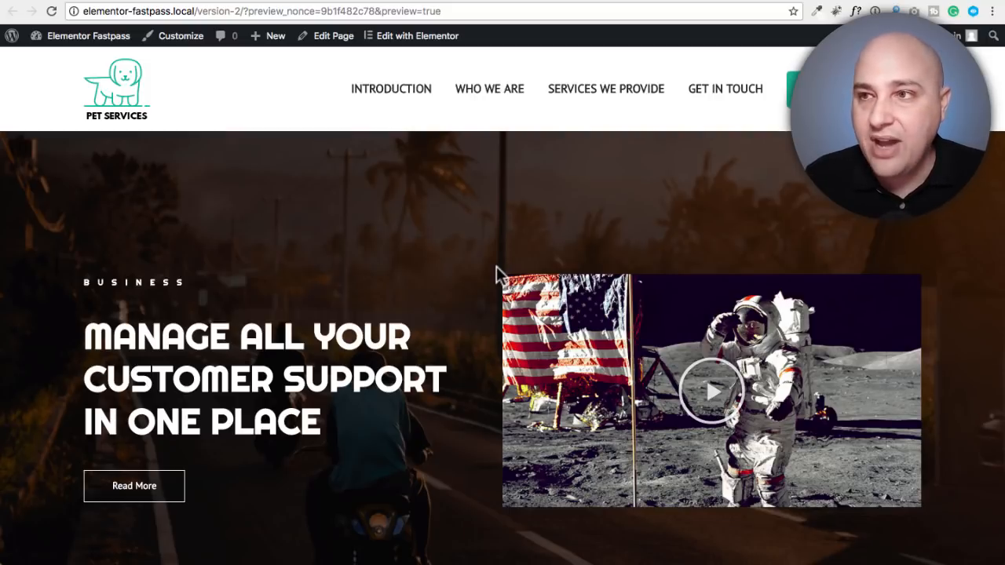
- Insert the white FAQ accordion block from the library into the empty section below the pricing plans
{"action": "left_click", "coordinate": [411, 34]}
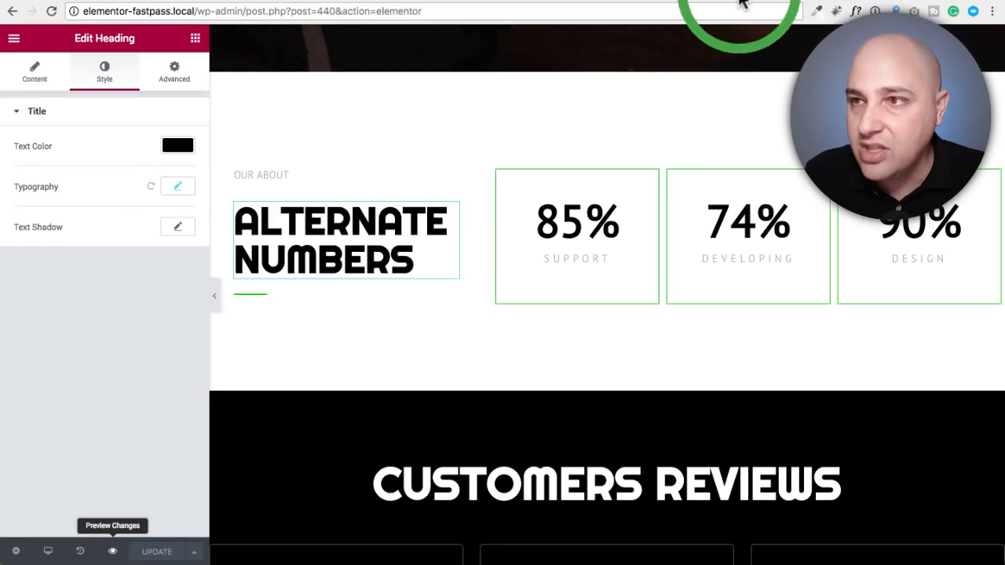
{"action": "scroll", "scroll_direction": "down", "scroll_amount": 3}
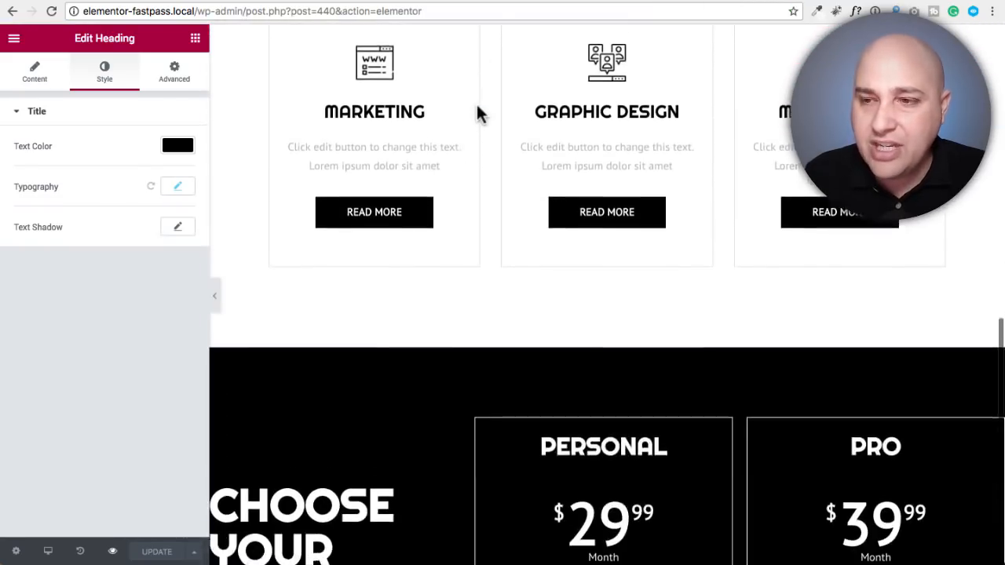
{"action": "scroll", "scroll_direction": "down", "scroll_amount": 3}
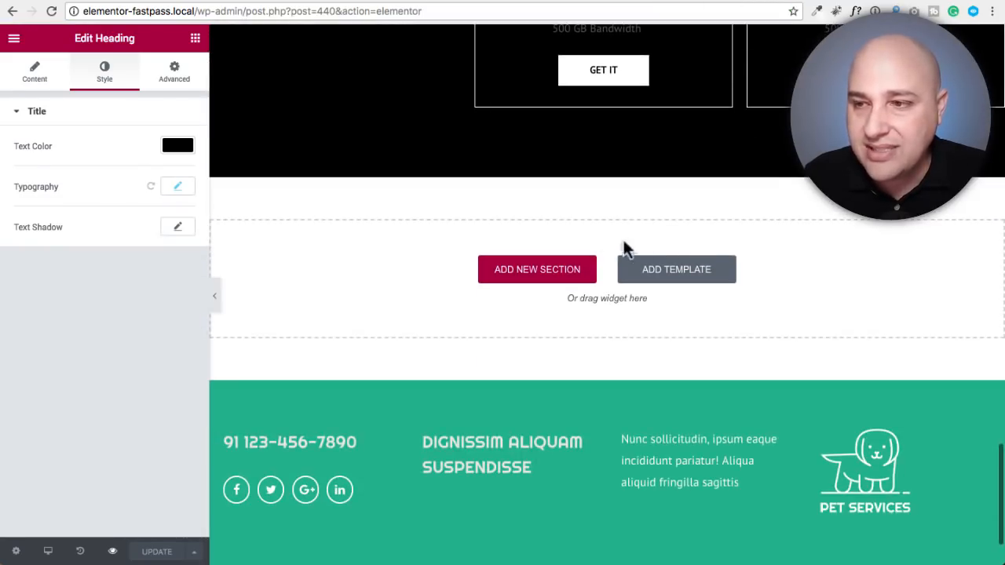
{"action": "left_click", "coordinate": [675, 270]}
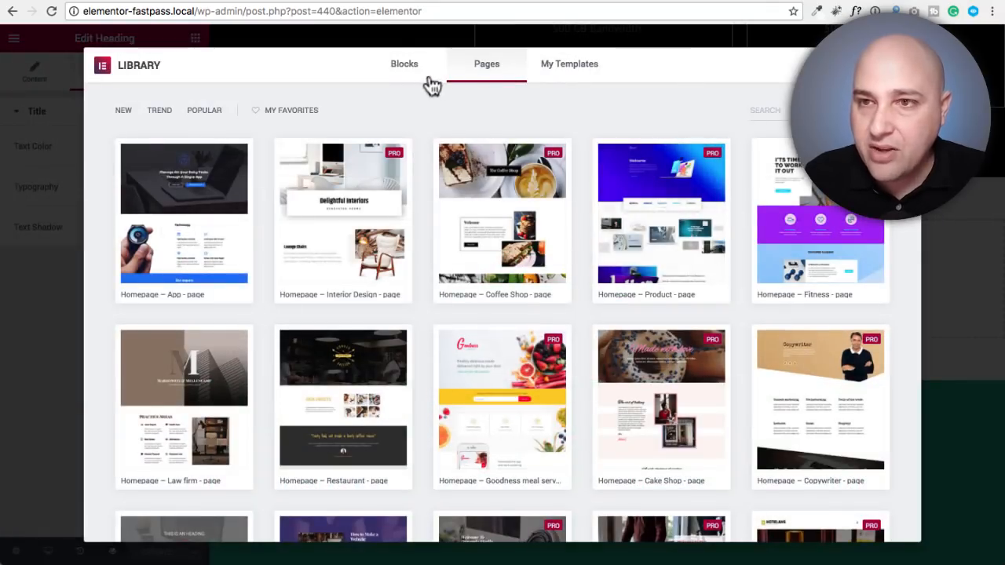
{"action": "left_click", "coordinate": [405, 63]}
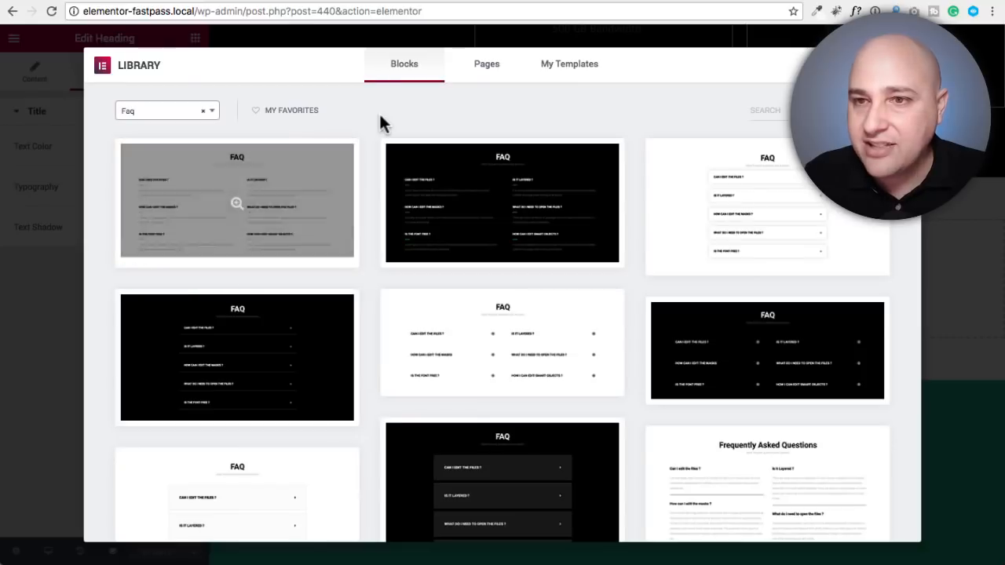
{"action": "scroll", "scroll_direction": "down", "scroll_amount": 3}
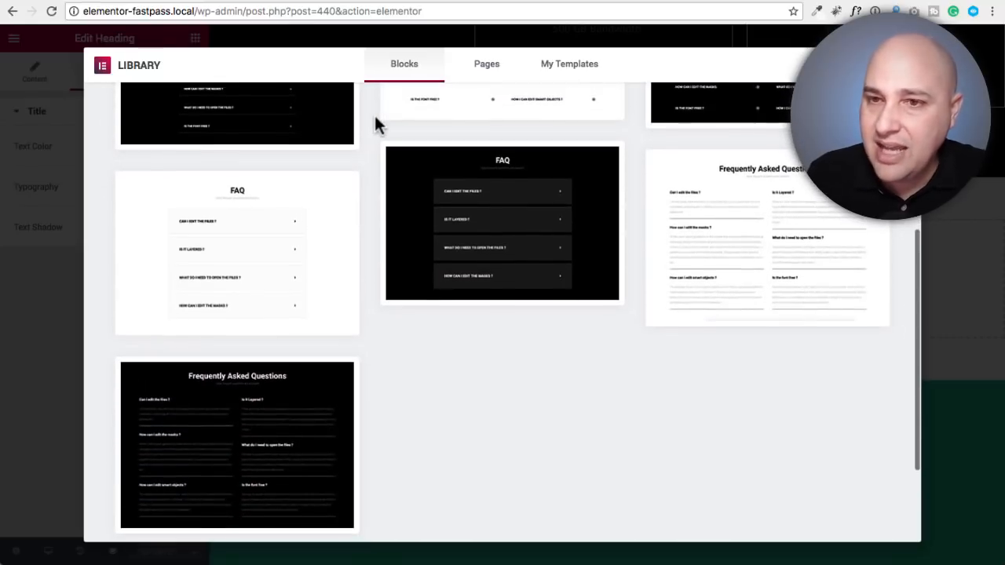
{"action": "scroll", "scroll_direction": "down", "scroll_amount": 3}
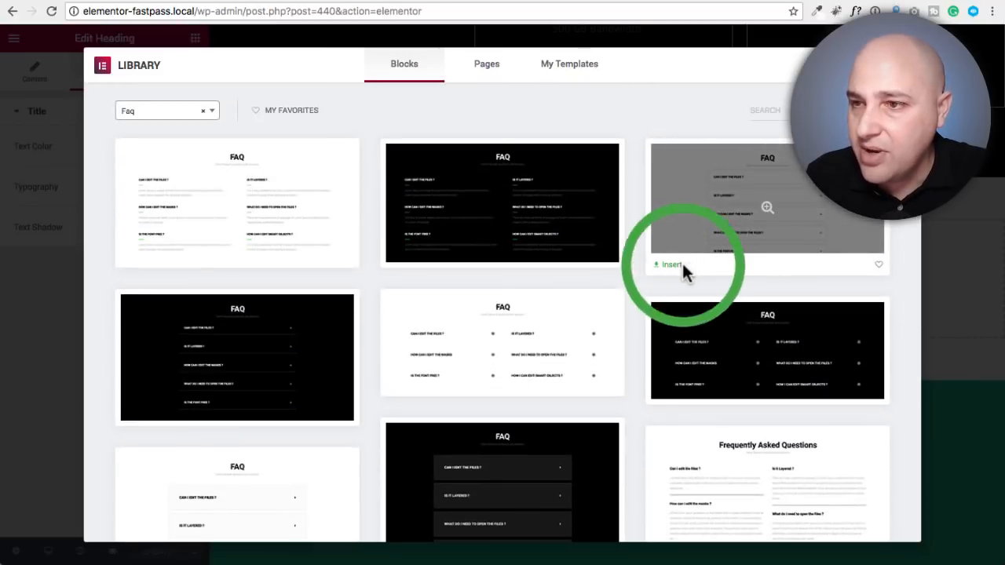
{"action": "left_click", "coordinate": [669, 264]}
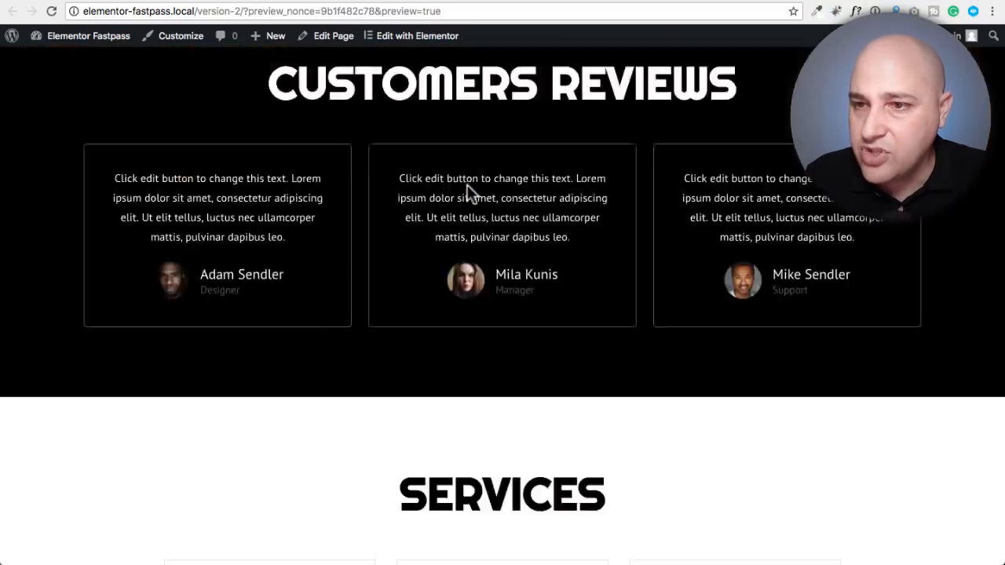
{"action": "scroll", "scroll_direction": "down", "scroll_amount": 3}
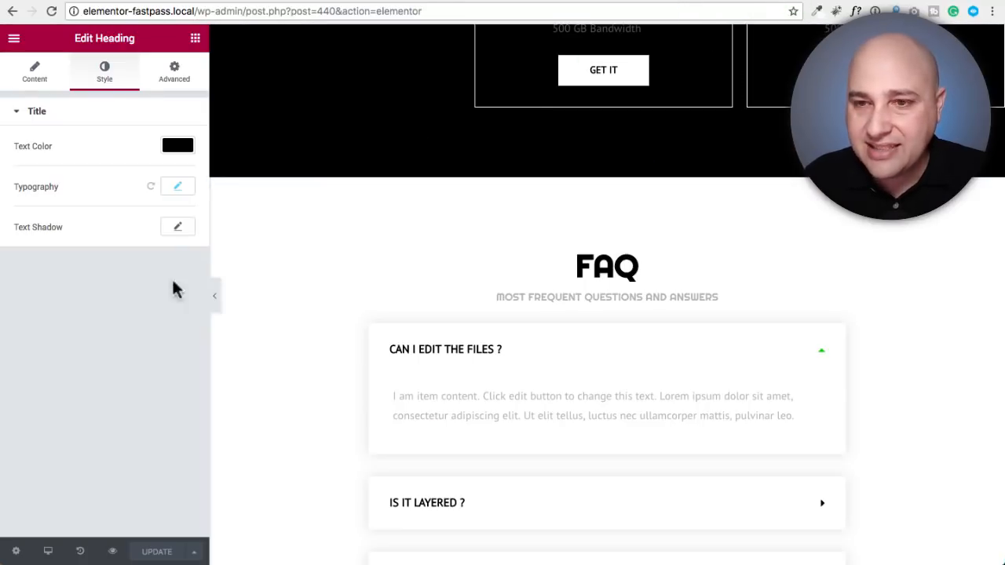
- Insert the dark Get In Touch block from the Contact category into the empty section above the footer
{"action": "scroll", "scroll_direction": "down", "scroll_amount": 3}
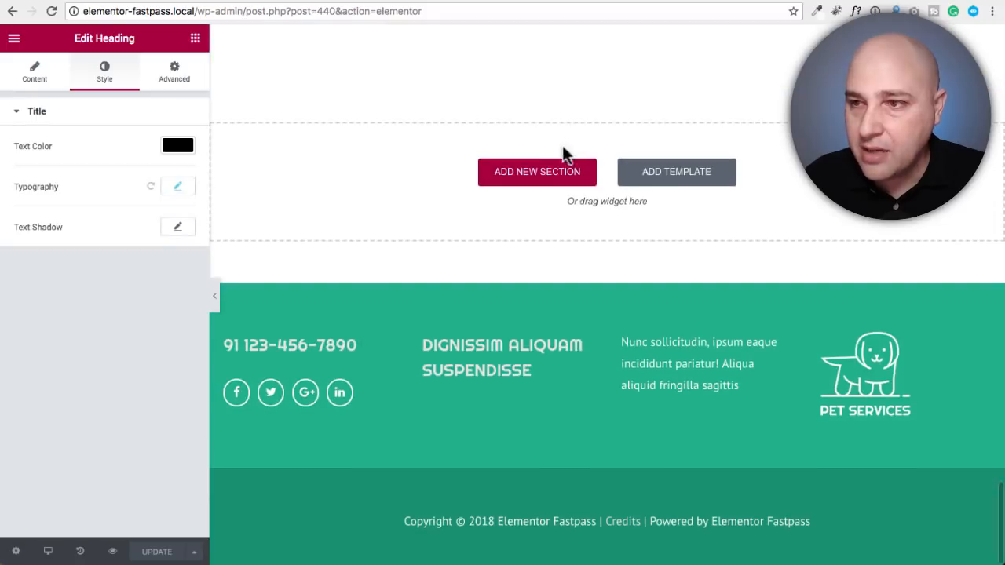
{"action": "left_click", "coordinate": [675, 171]}
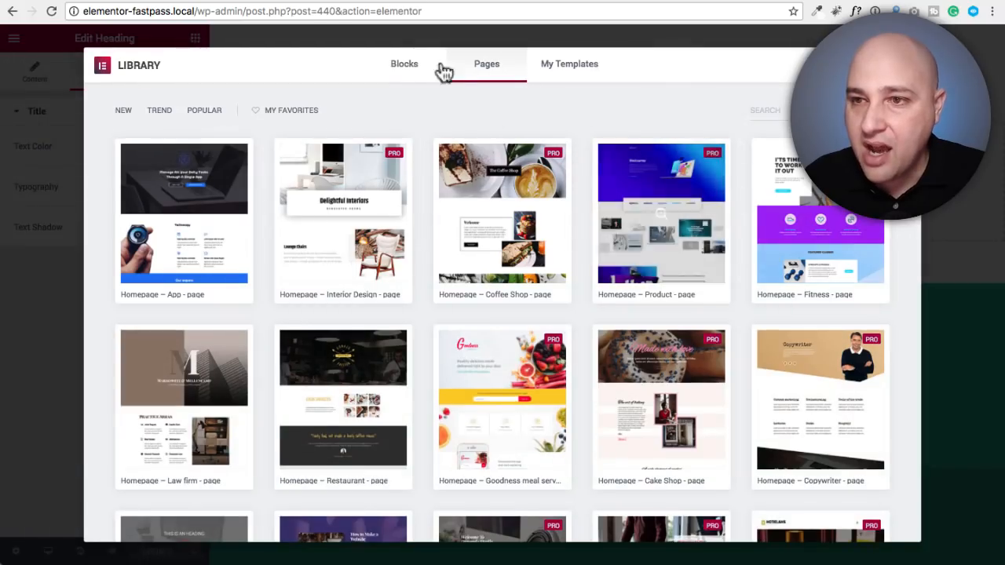
{"action": "left_click", "coordinate": [405, 63]}
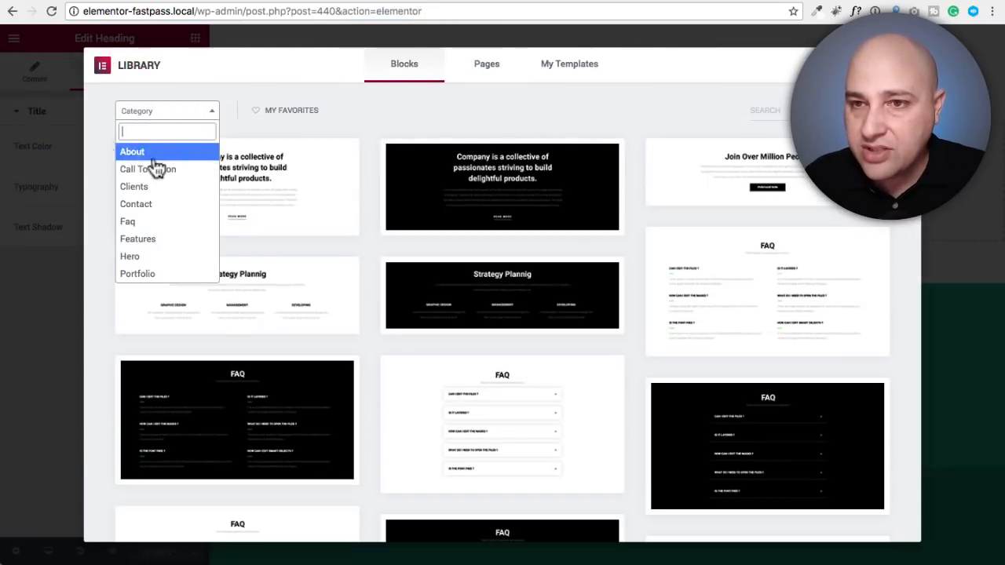
{"action": "left_click", "coordinate": [135, 204]}
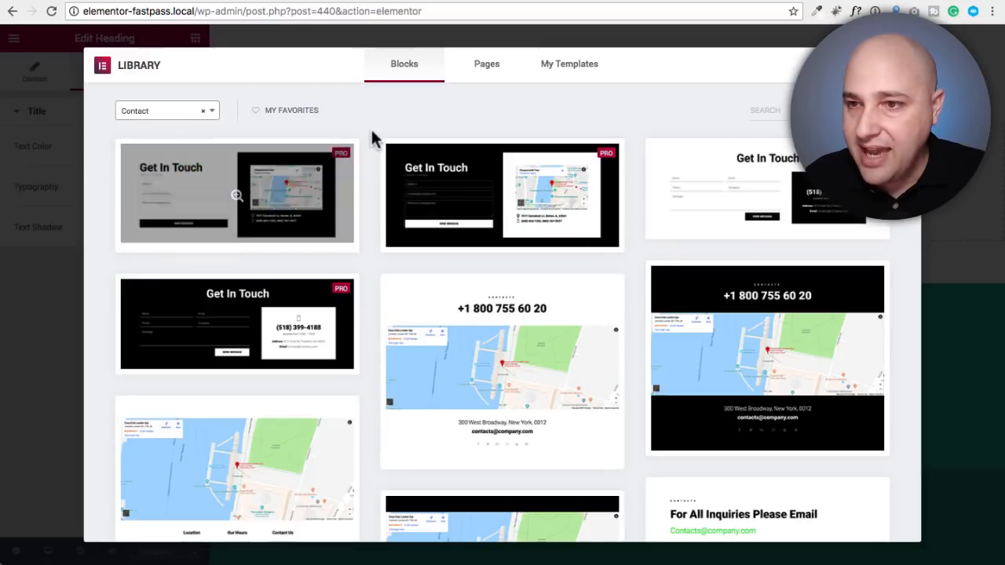
{"action": "scroll", "scroll_direction": "down", "scroll_amount": 3}
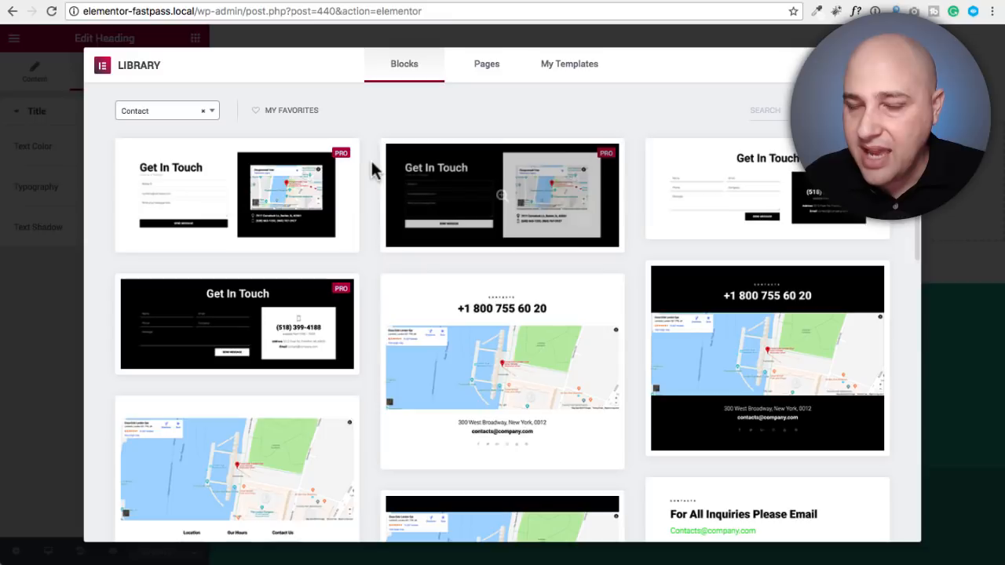
{"action": "scroll", "scroll_direction": "down", "scroll_amount": 3}
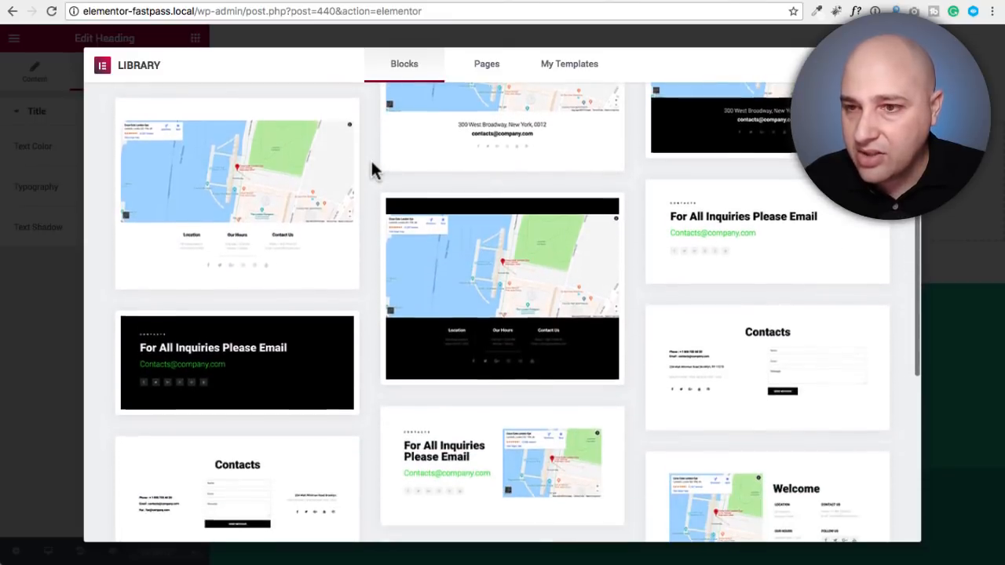
{"action": "scroll", "scroll_direction": "down", "scroll_amount": 3}
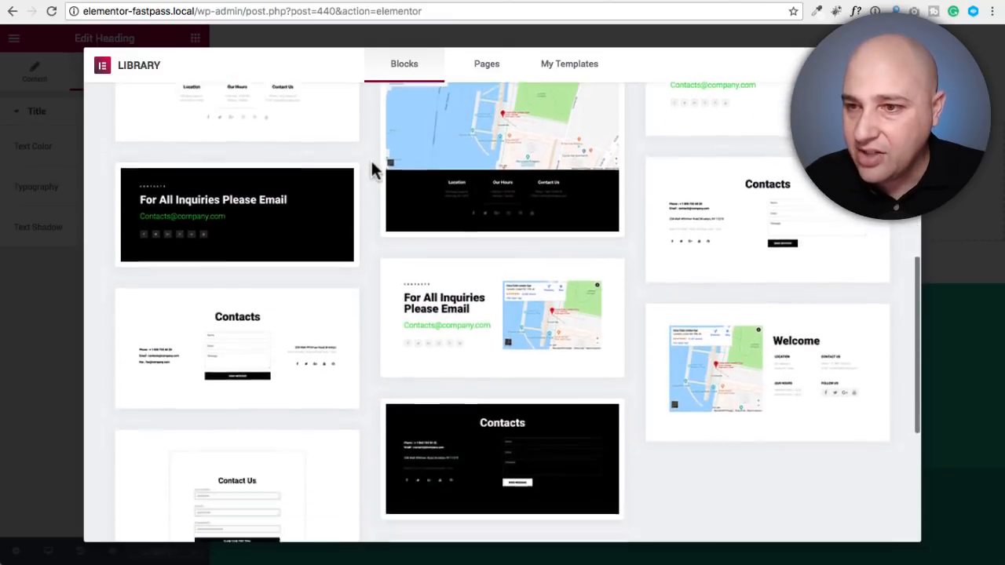
{"action": "scroll", "scroll_direction": "down", "scroll_amount": 3}
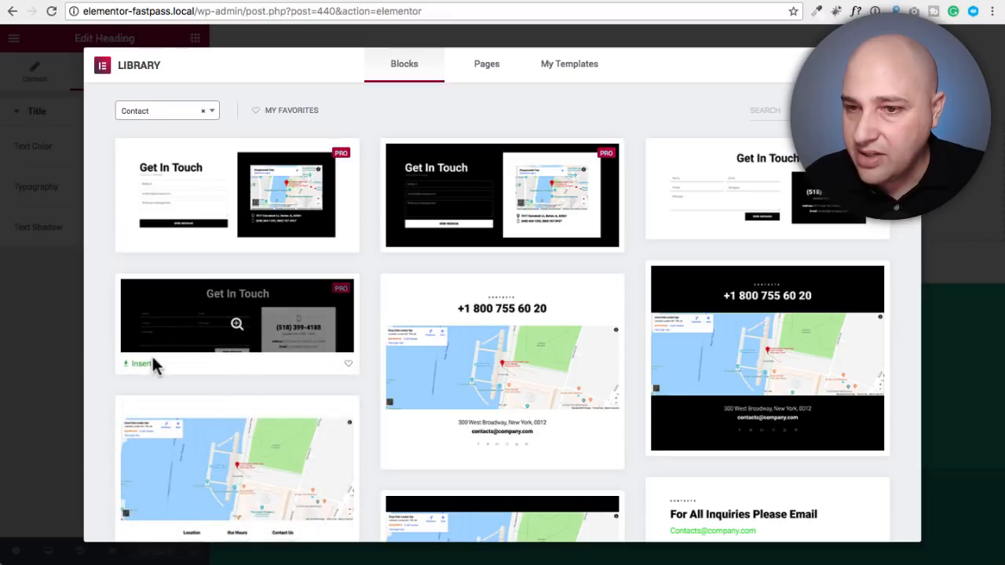
{"action": "left_click", "coordinate": [139, 364]}
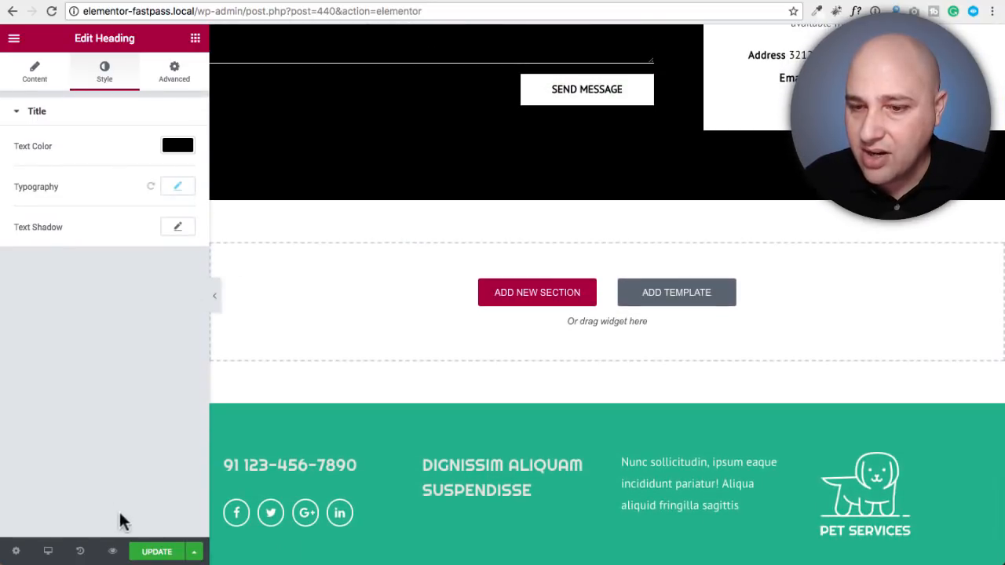
{"action": "mouse_move", "coordinate": [420, 179]}
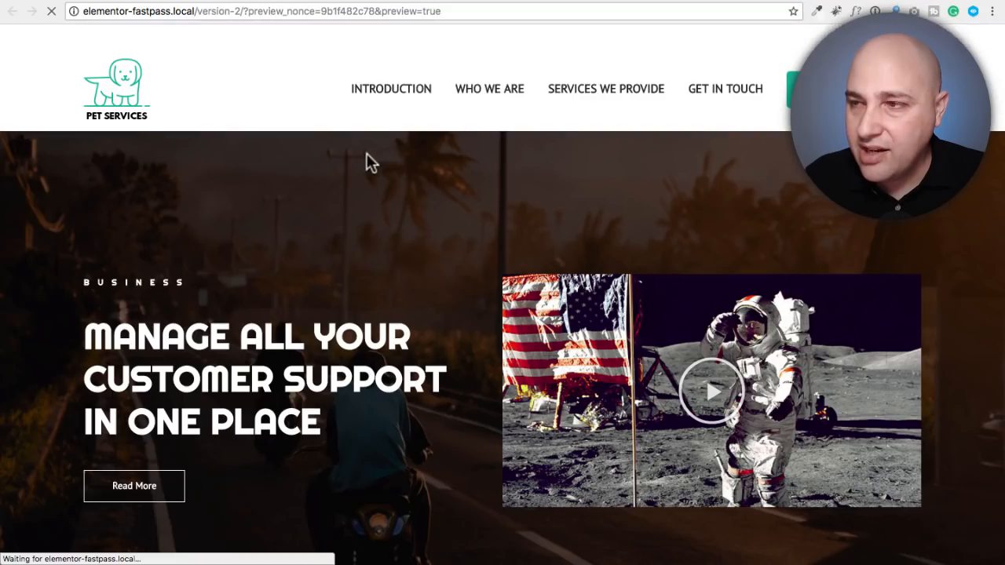
{"action": "scroll", "scroll_direction": "down", "scroll_amount": 3}
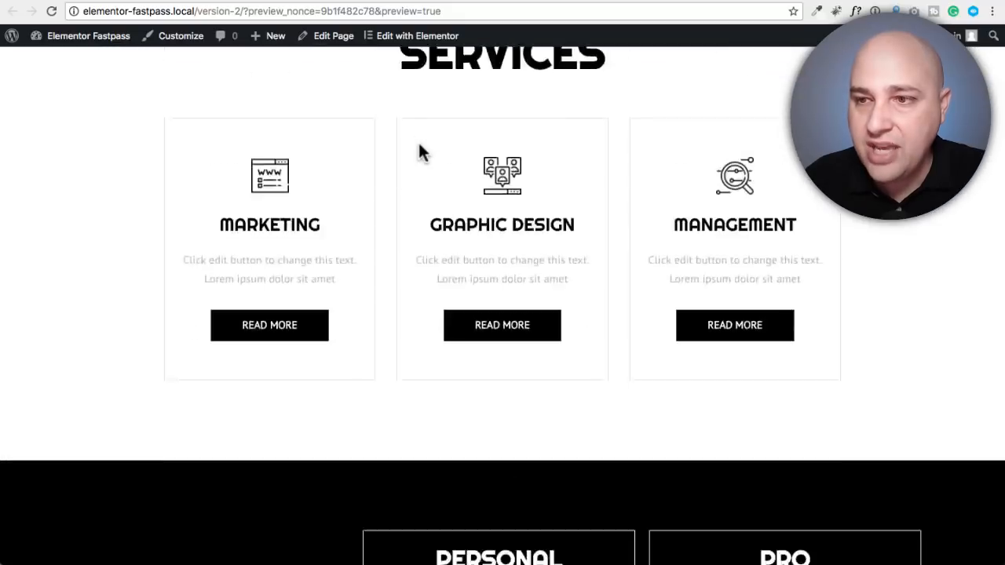
{"action": "scroll", "scroll_direction": "up", "scroll_amount": 3}
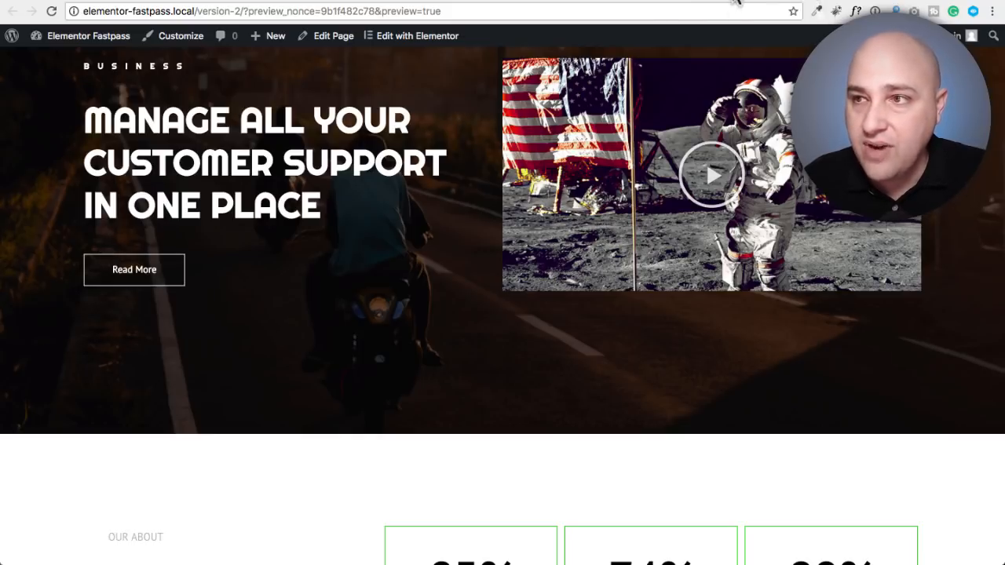
{"action": "left_click", "coordinate": [411, 34]}
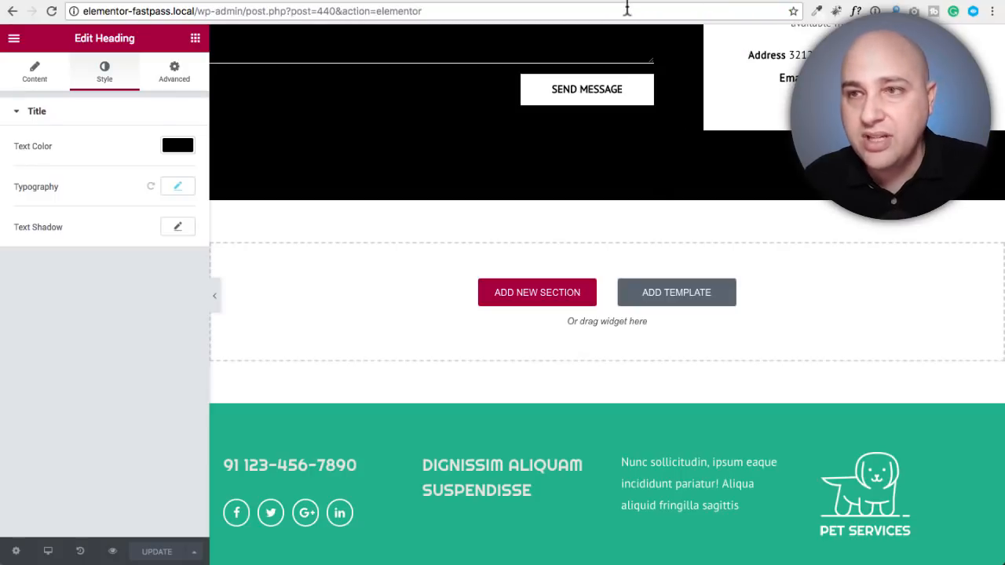